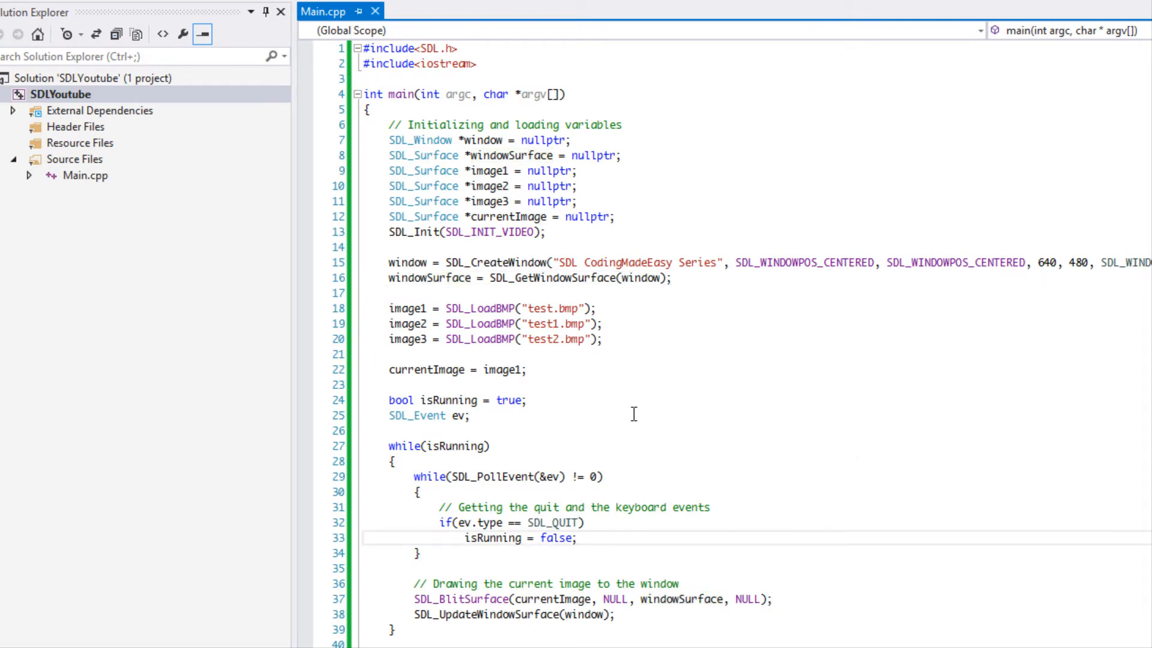
# - Add an else if(ev.type == SDL_MOUSEBUTTONDOWN) branch after the SDL_QUIT check
pyautogui.scroll(-3)
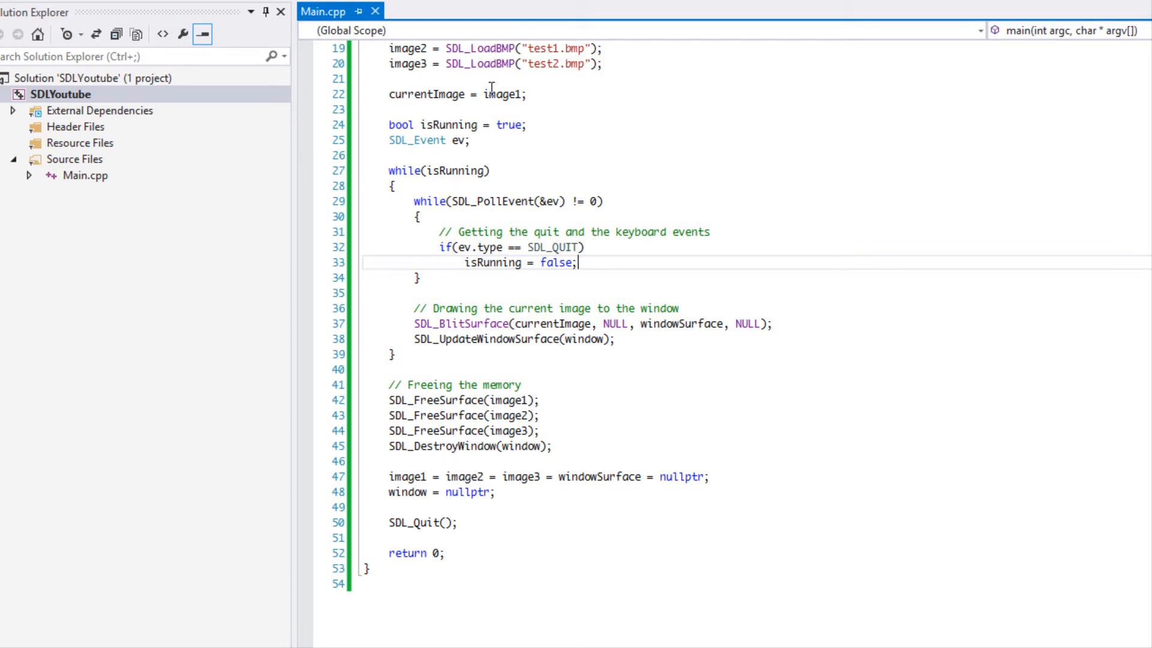
pyautogui.moveTo(708, 263)
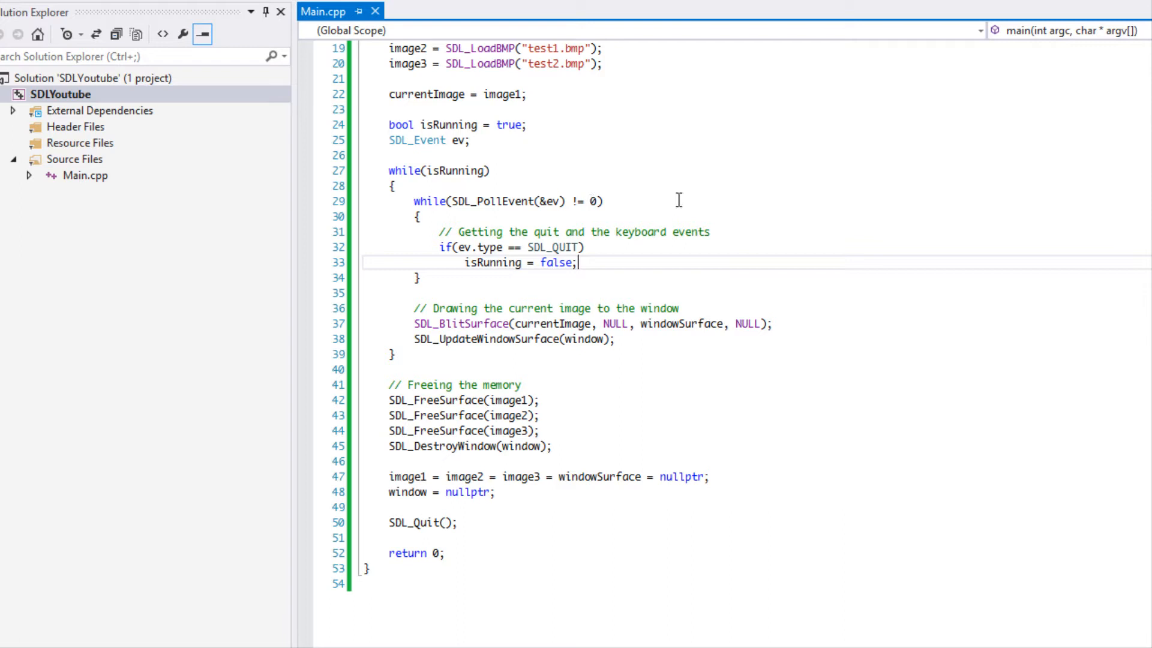
pyautogui.moveTo(661, 242)
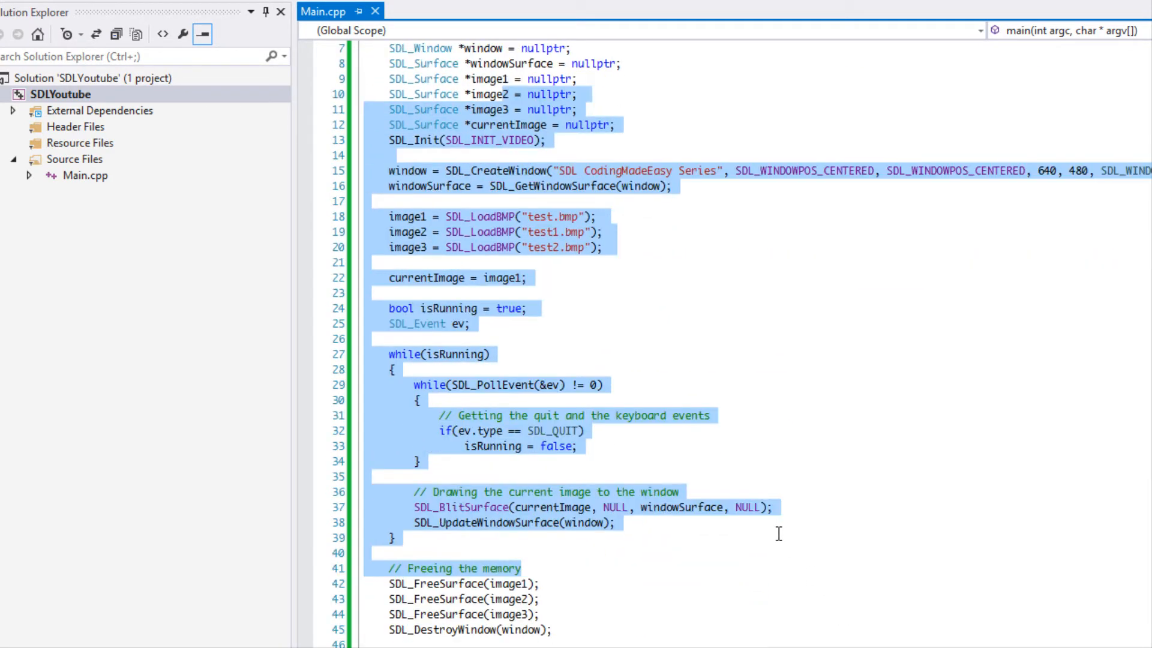
pyautogui.scroll(-3)
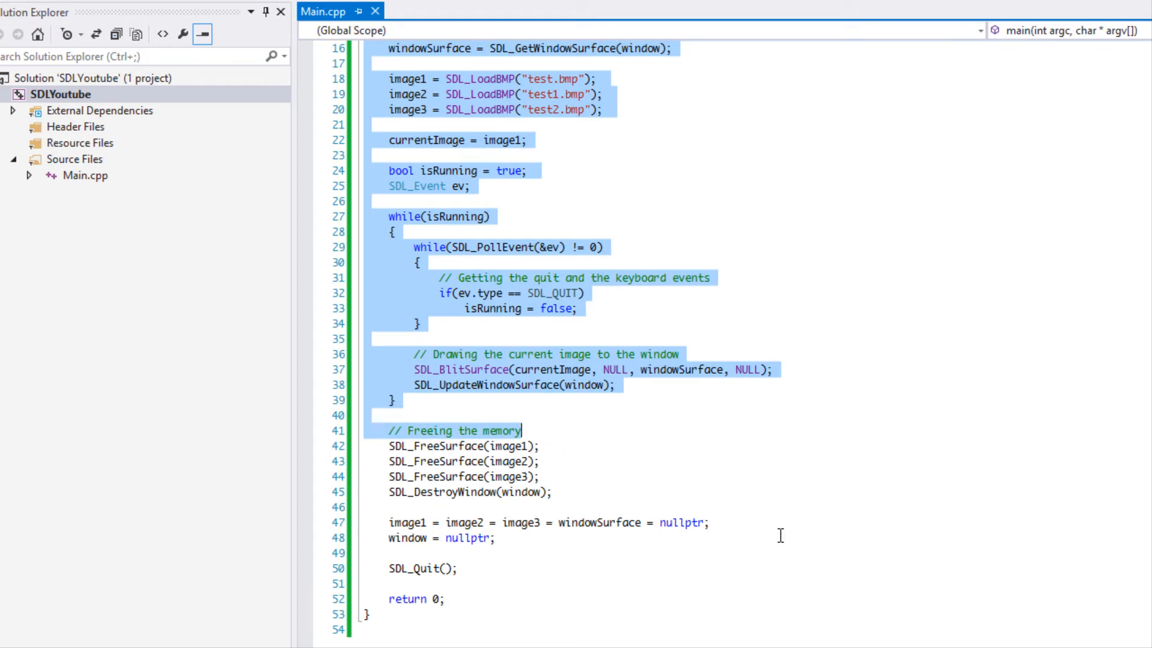
pyautogui.moveTo(627, 384)
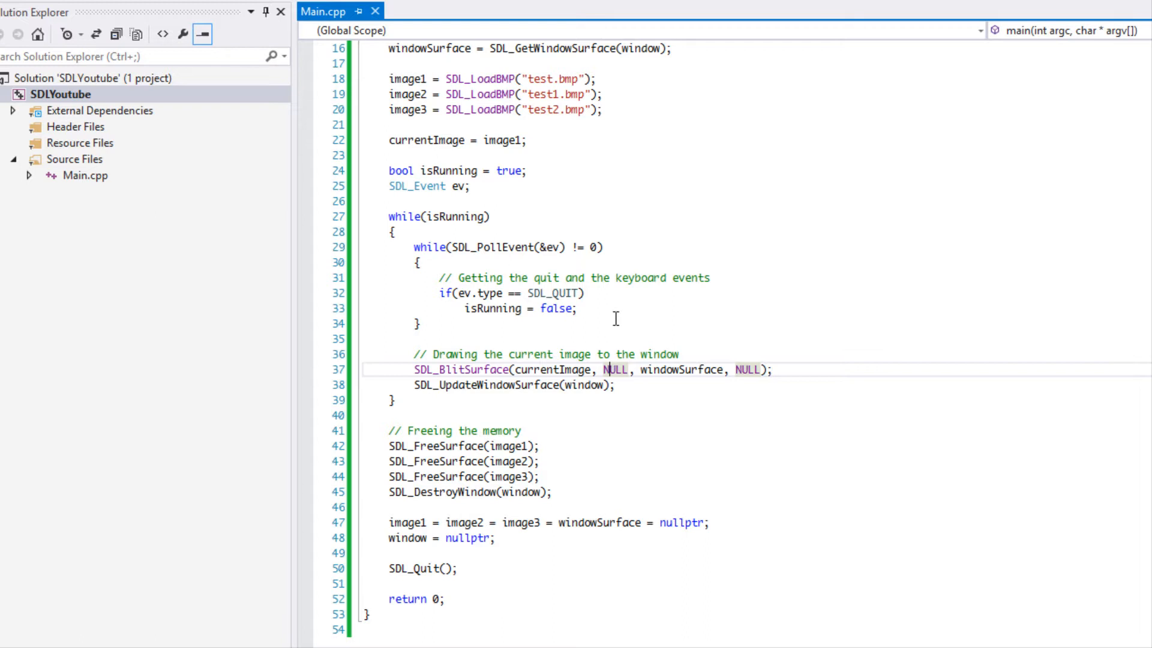
pyautogui.write('else')
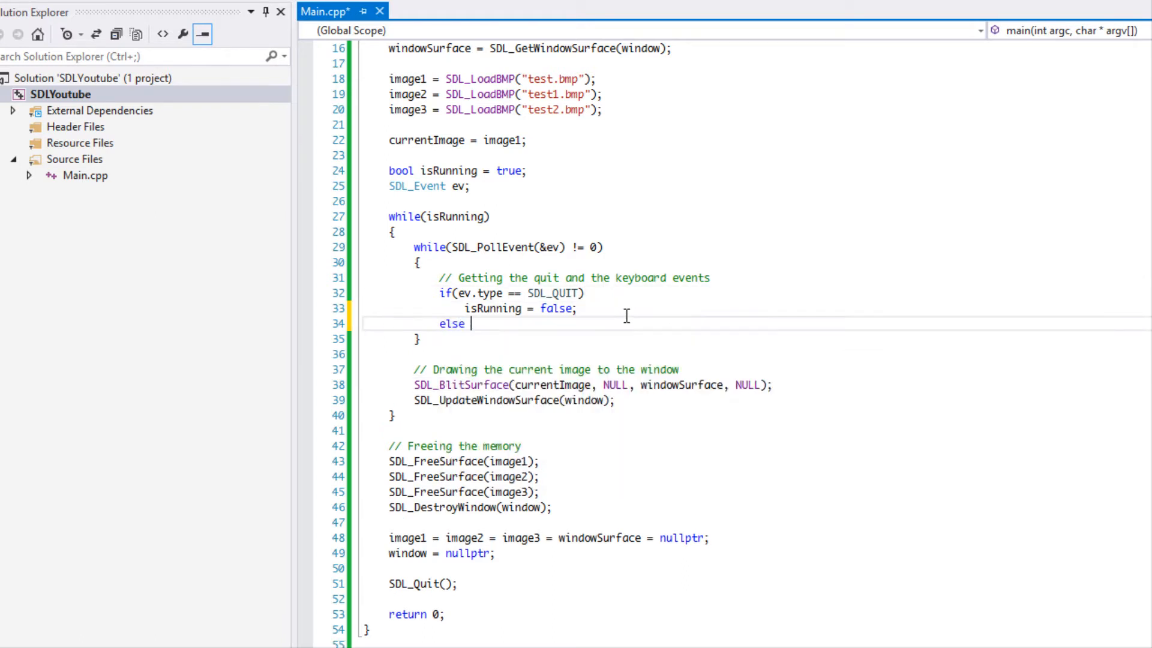
pyautogui.write('if(ev.tu')
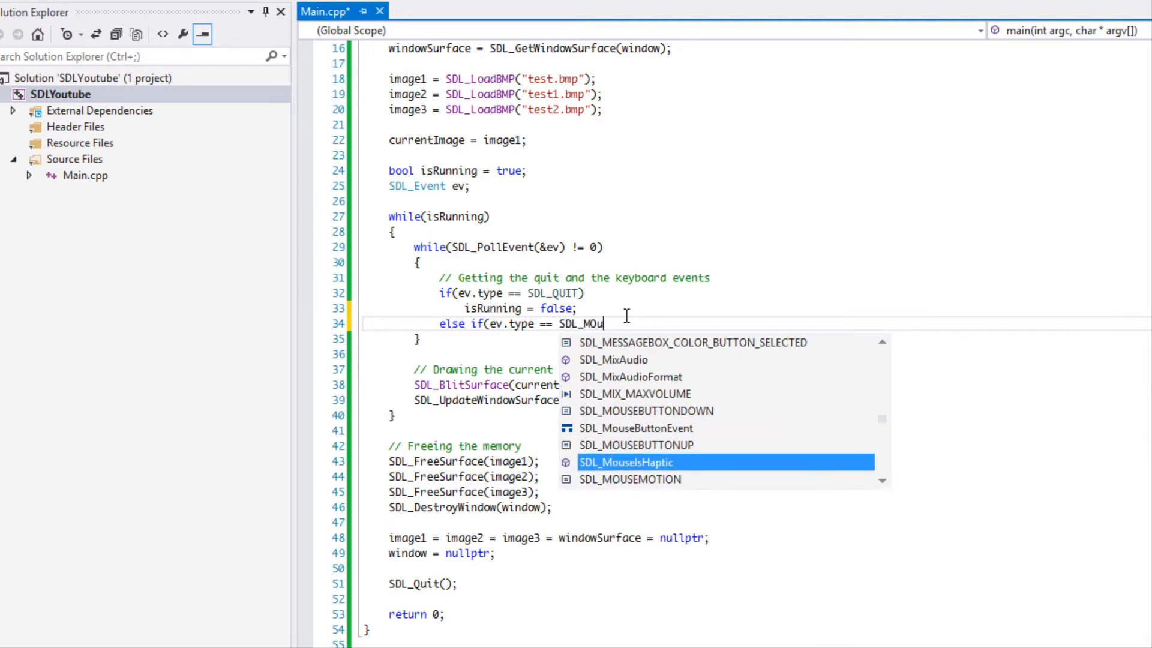
pyautogui.press('Down')
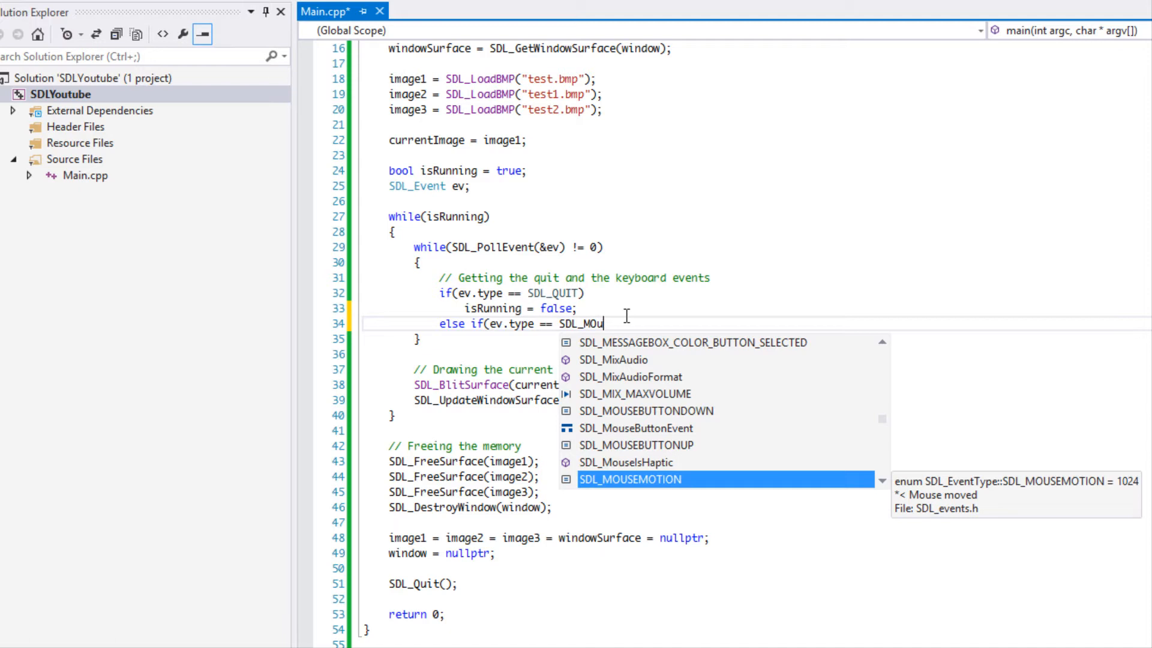
pyautogui.press('up')
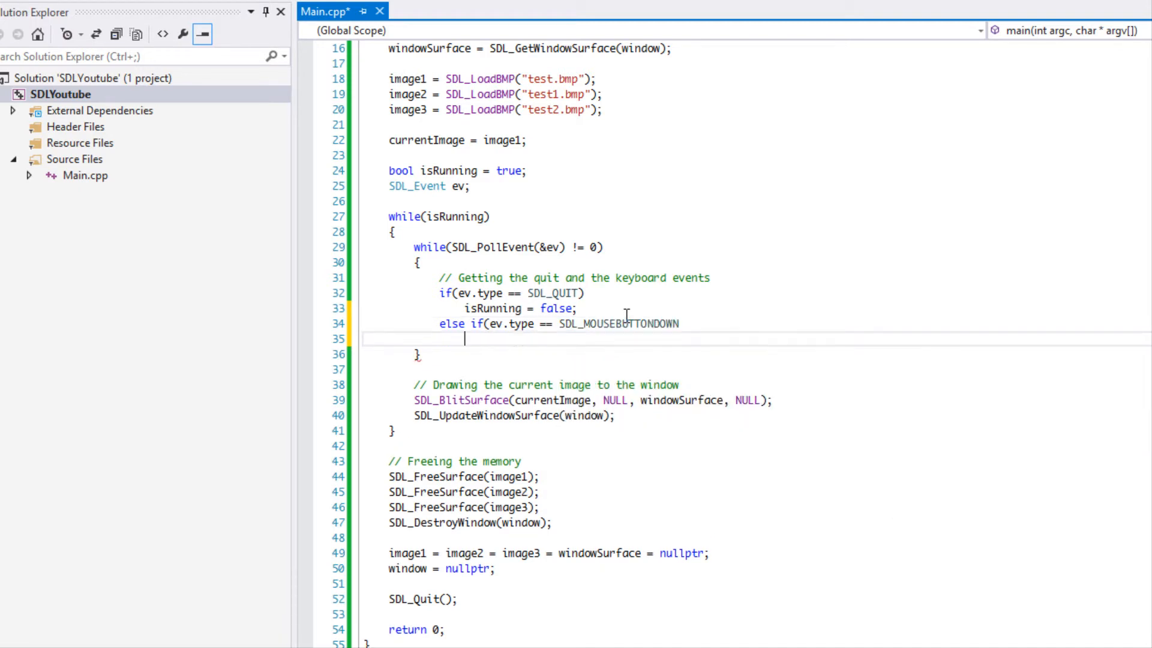
pyautogui.write(')')
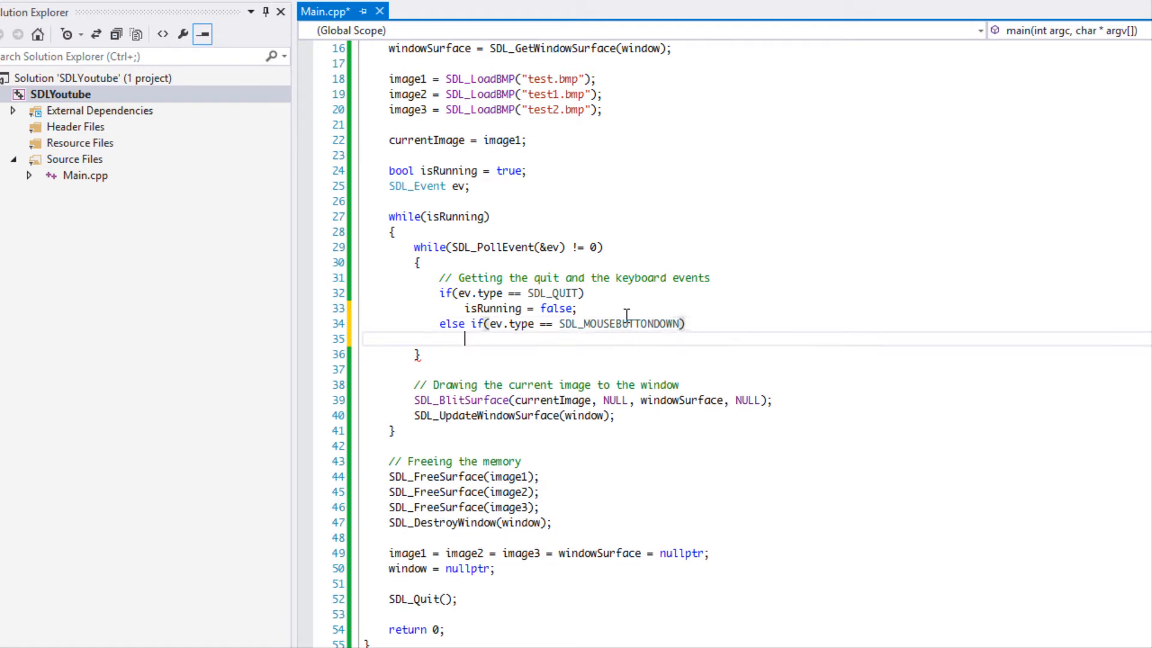
# - Begin a switch statement inside the new mouse-button branch
pyautogui.write('switch(')
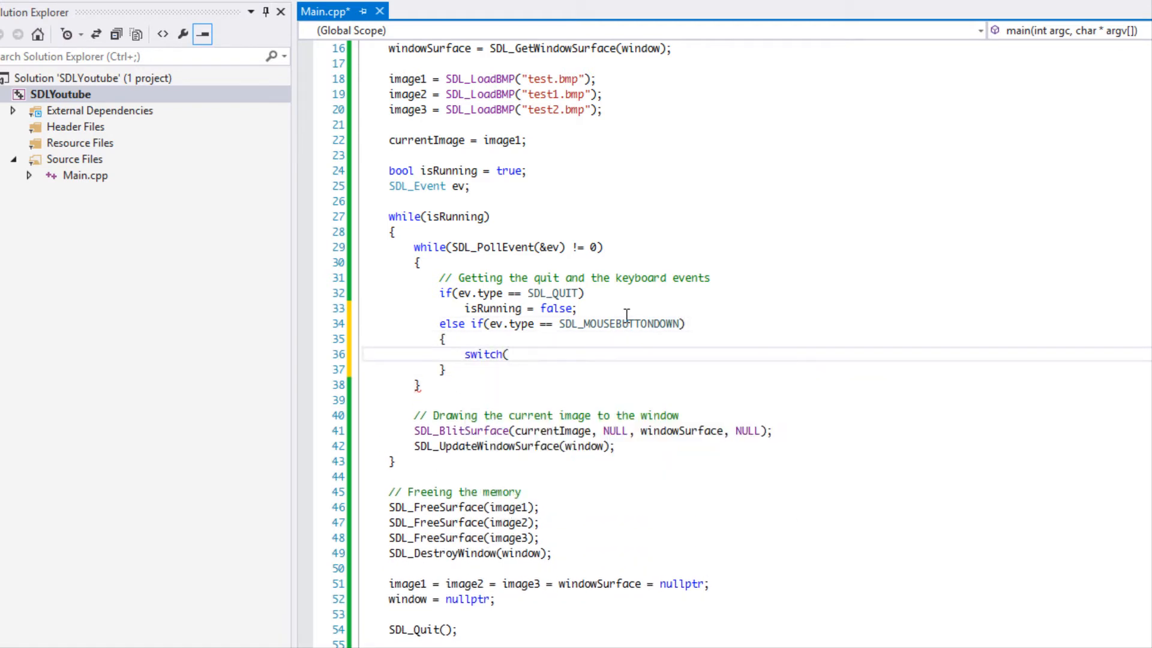
pyautogui.press('Backspace')
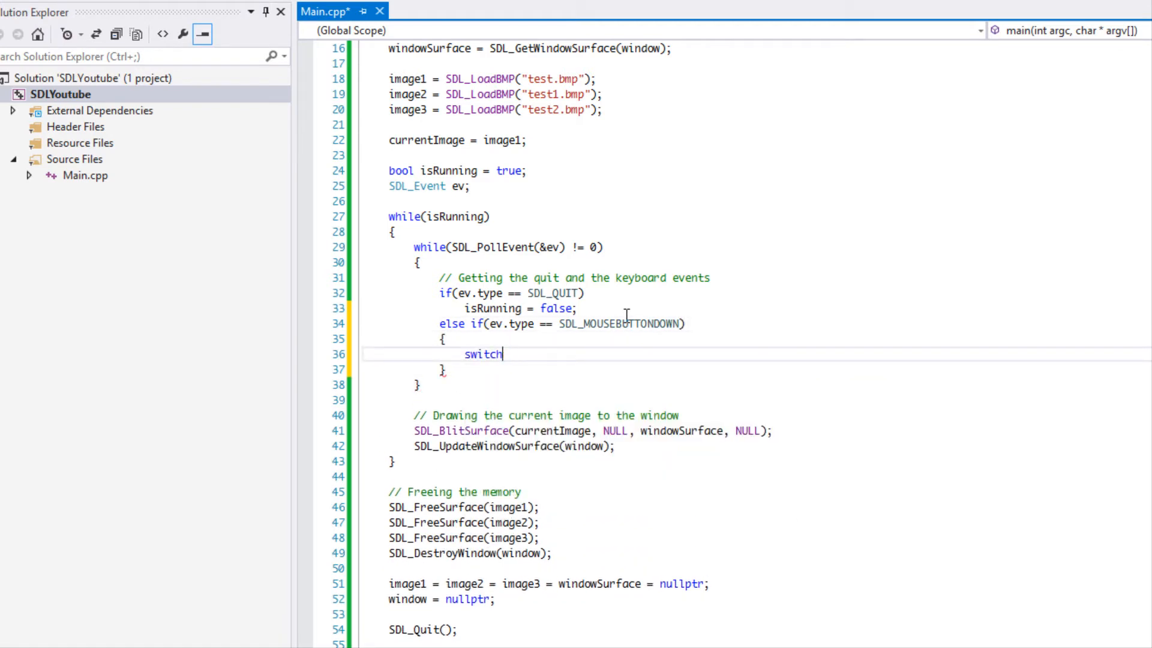
# - Make if(ev.button.button == SDL_BUTTON_LEFT) set currentImage to image1
pyautogui.write('if(eve')
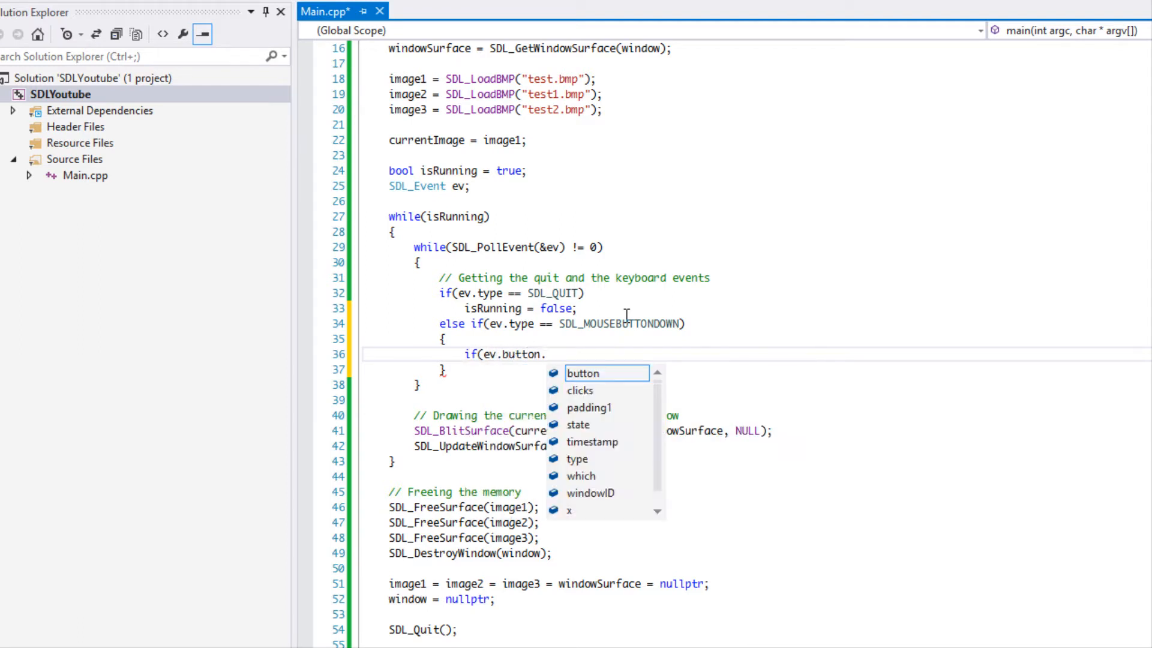
pyautogui.write('button == SDL_')
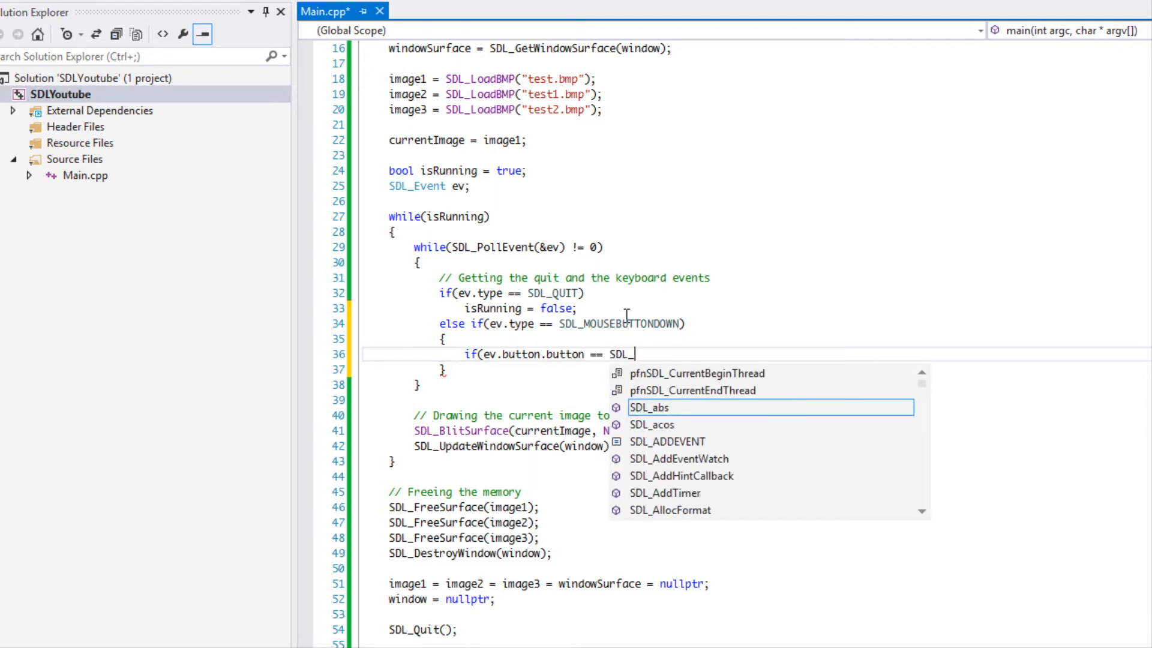
pyautogui.write('BUTTO')
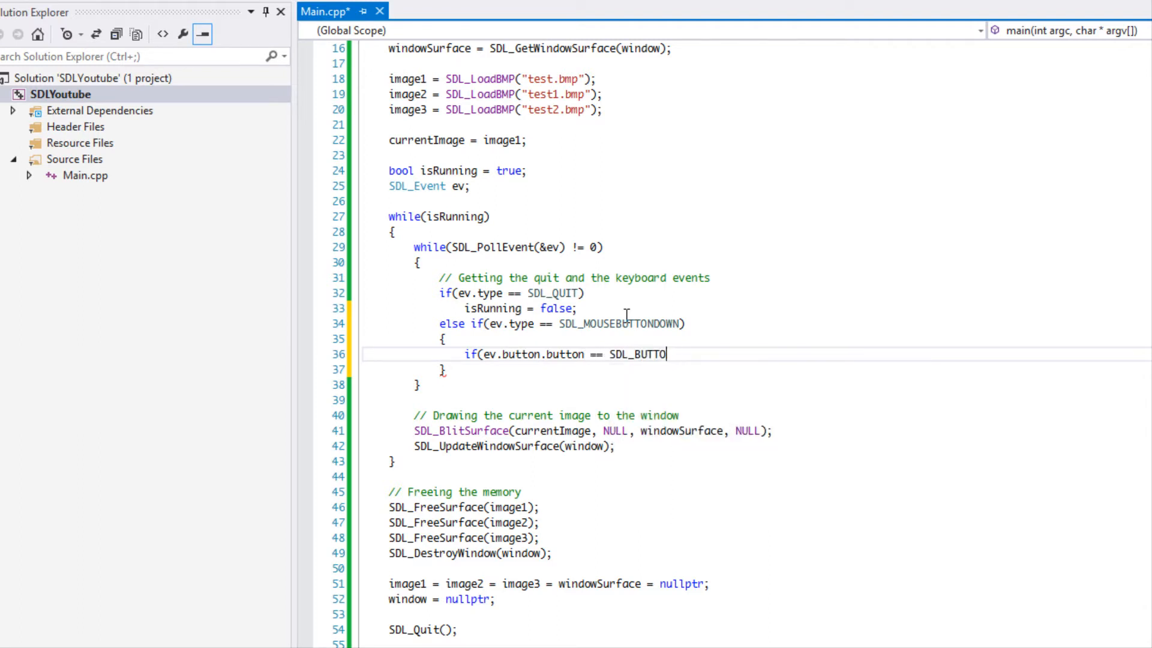
pyautogui.press('backspace')
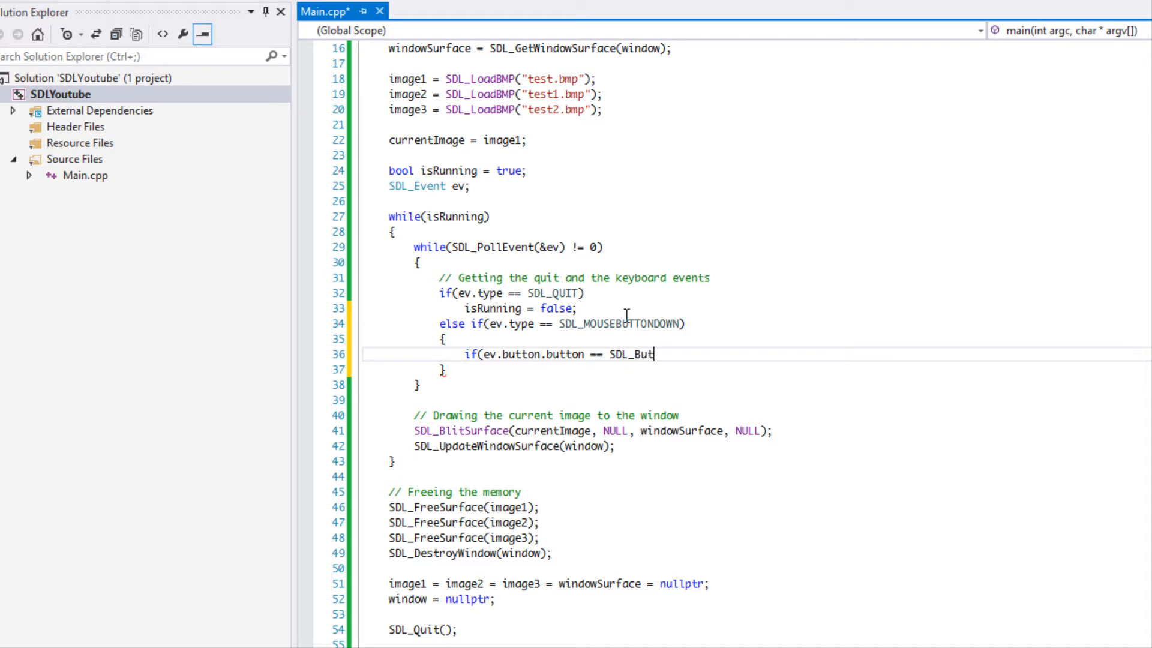
pyautogui.press('Backspace')
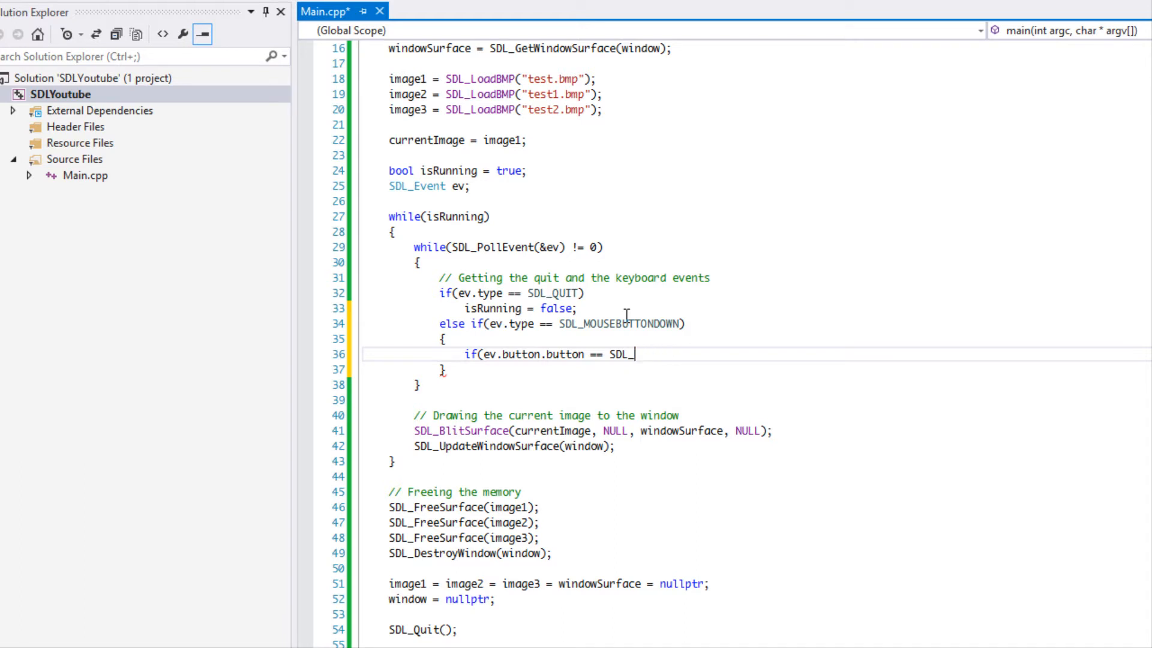
pyautogui.write('BUTTON_lef')
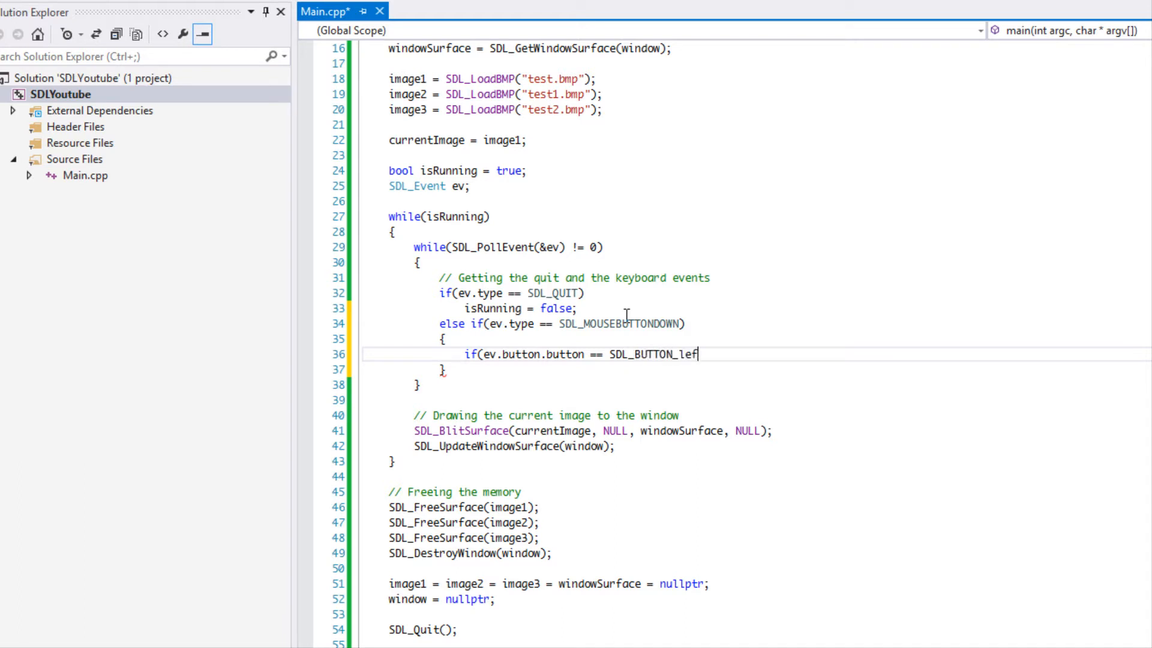
pyautogui.press('Backspace')
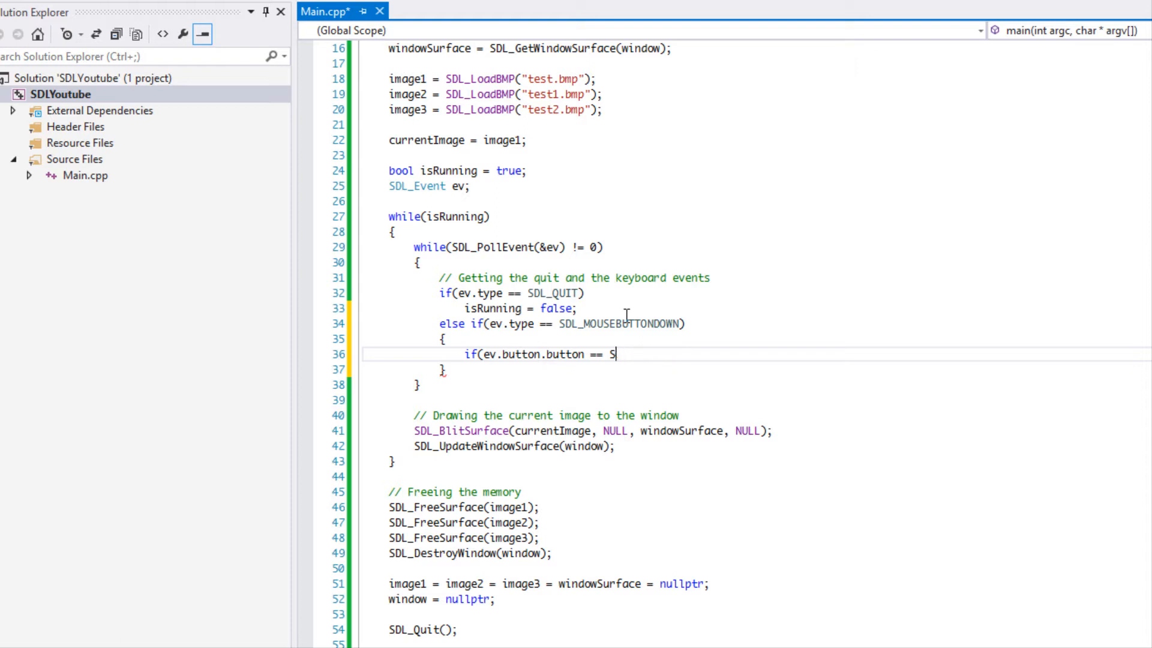
pyautogui.write('DL_')
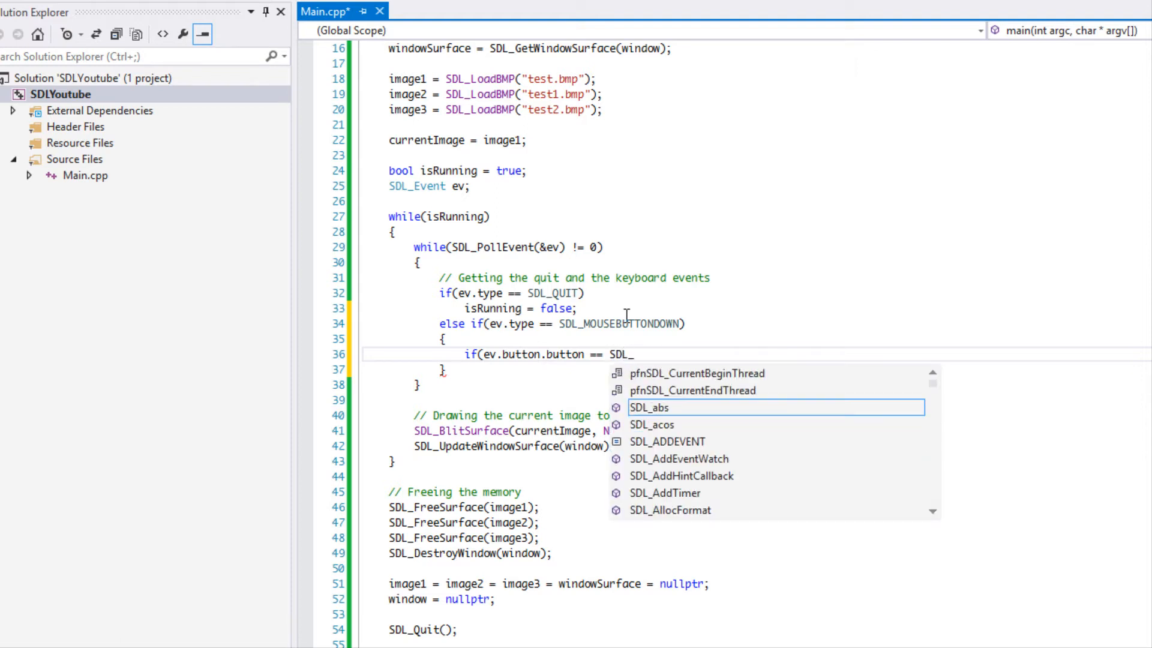
pyautogui.write('BUTTON_LEFT')
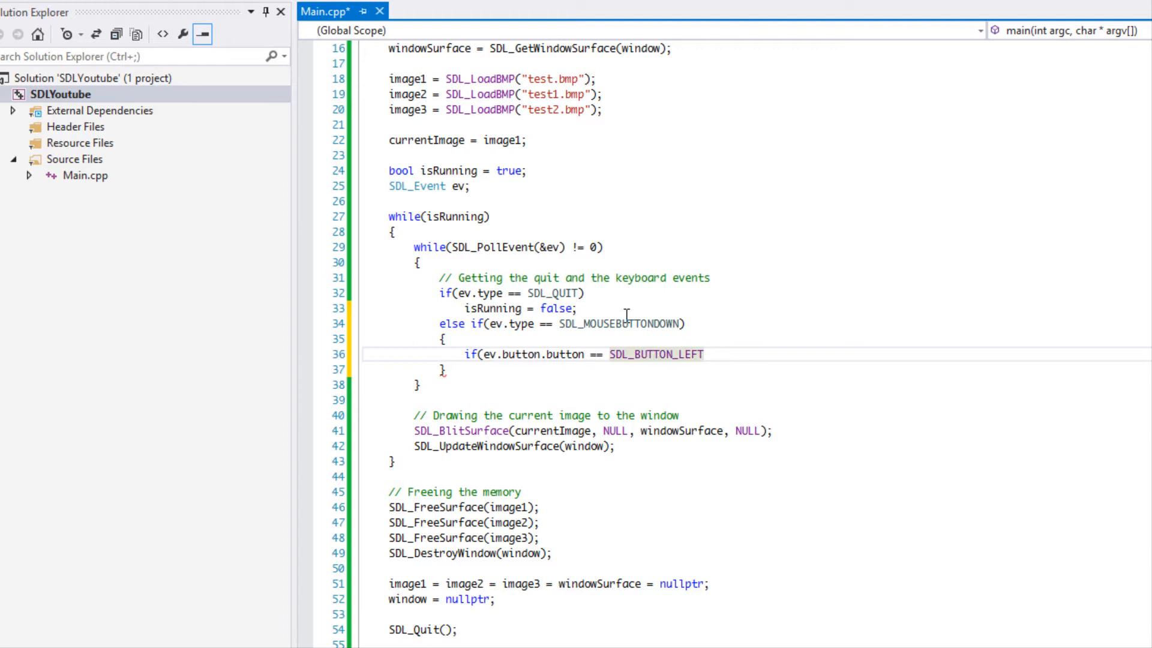
pyautogui.write('currentImage = image1;')
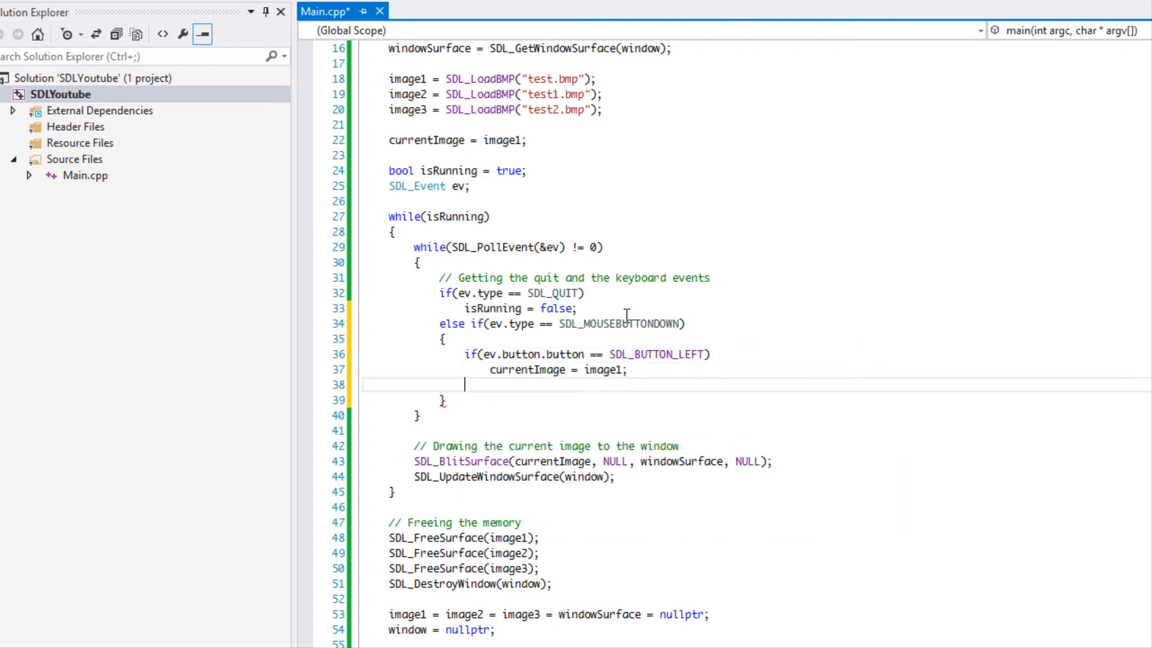
# - Start the else if(ev.button.button == SDL_BUTTON_RIGHT) condition
pyautogui.write('else if(ev.button.button ==')
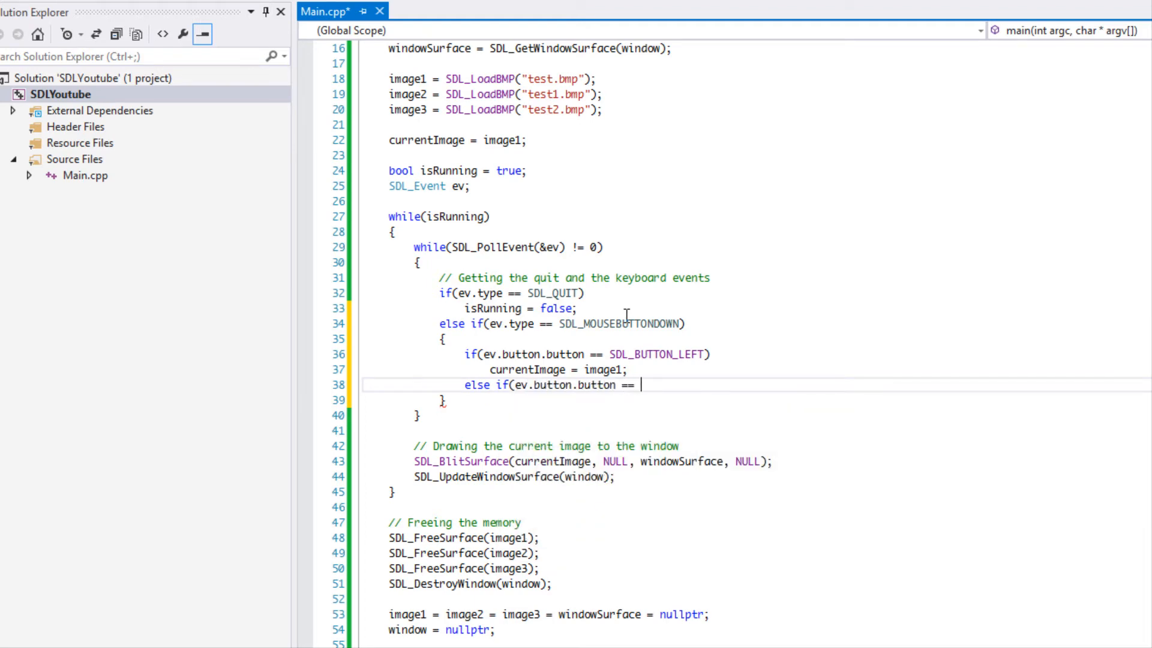
pyautogui.write('SDL_Butt')
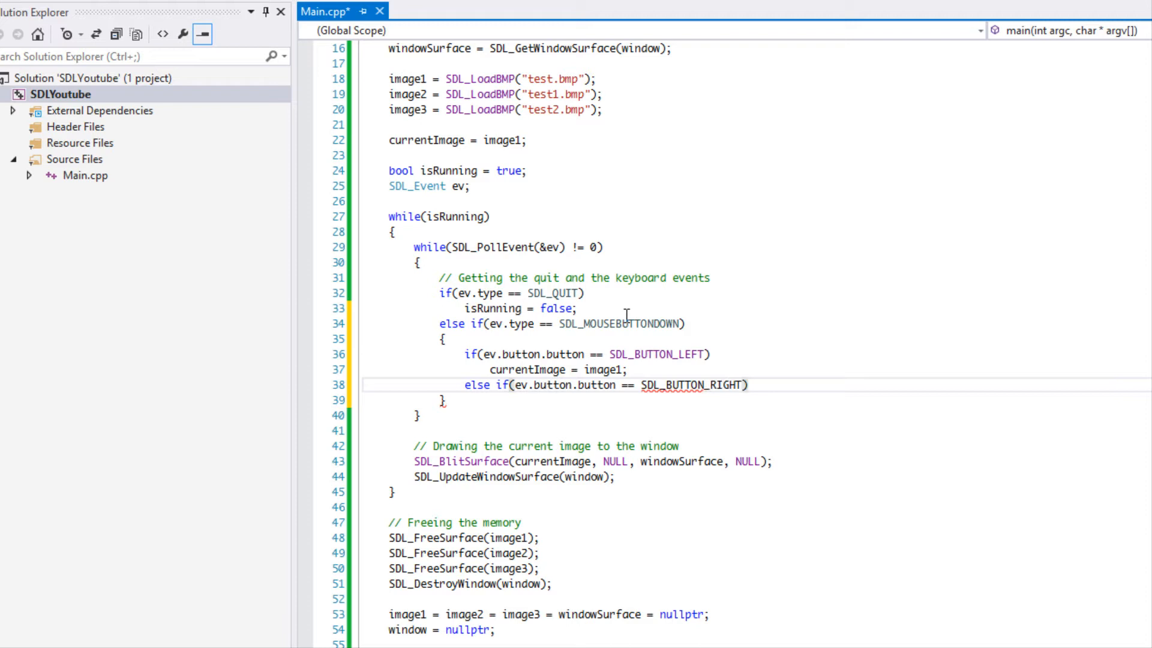
# - Assign currentImage for right-click and add an else if on SDL_BUTTON_X1
pyautogui.write('currentImage = image2;')
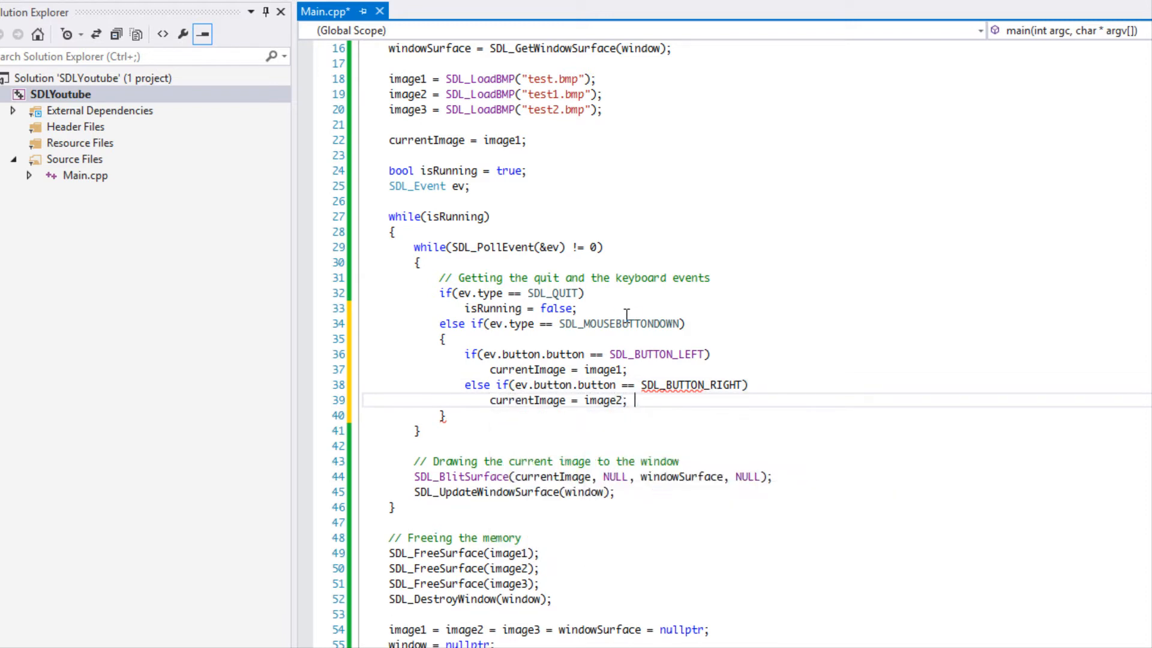
pyautogui.write('else if(')
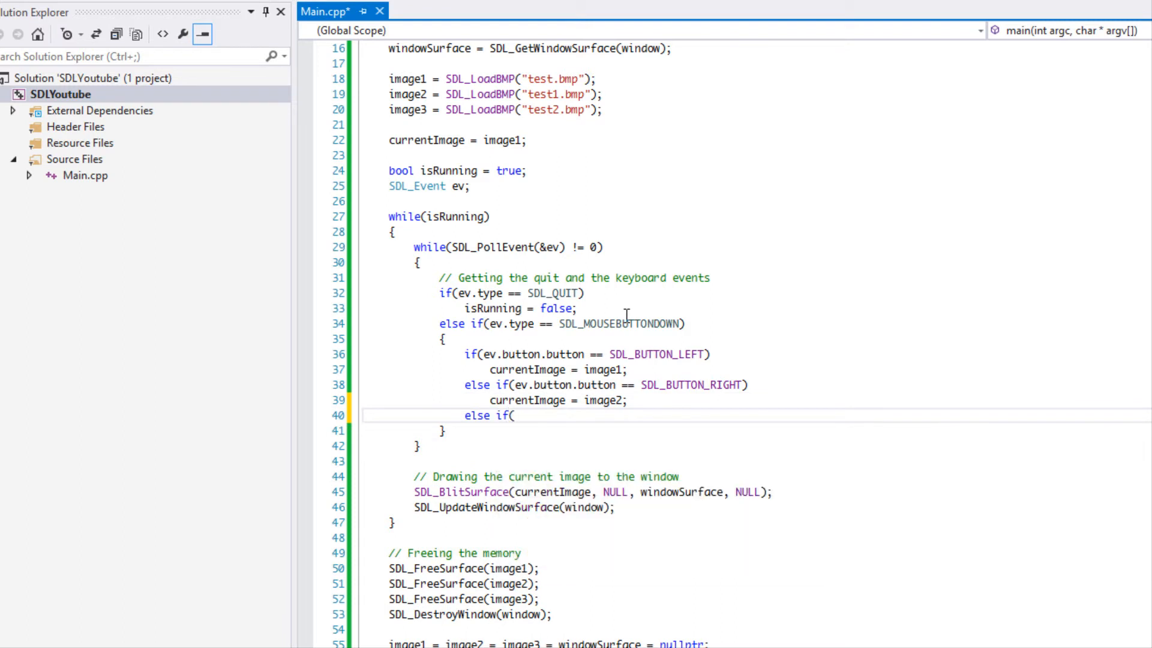
pyautogui.write('ev.button')
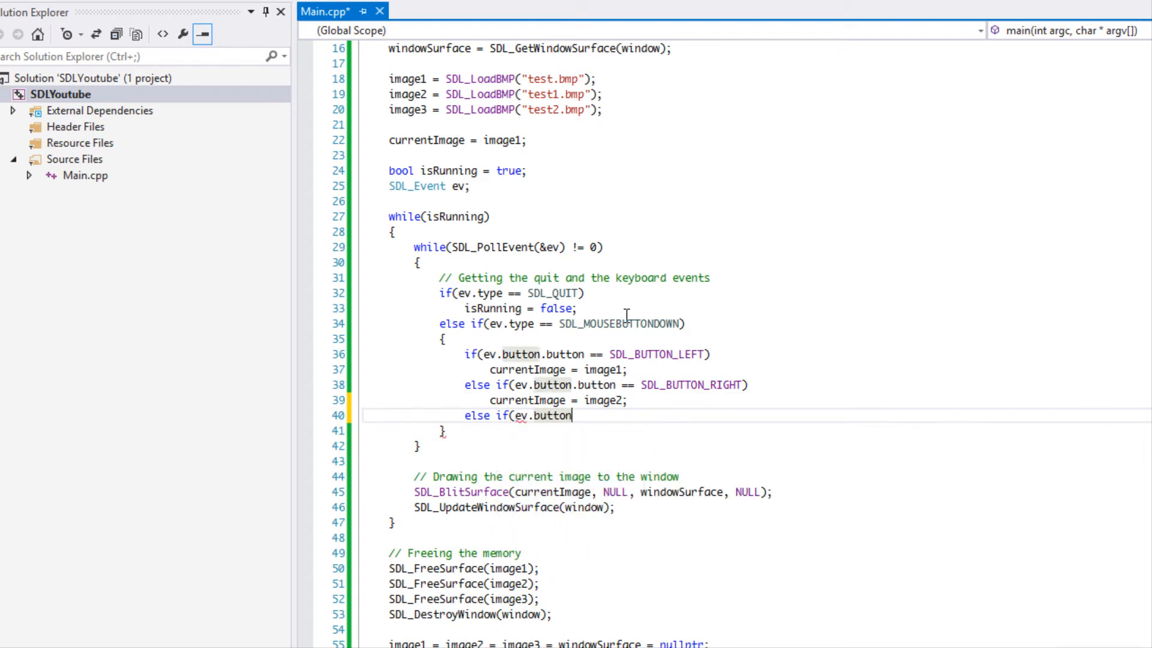
pyautogui.write('.button == SDL_BUTTON')
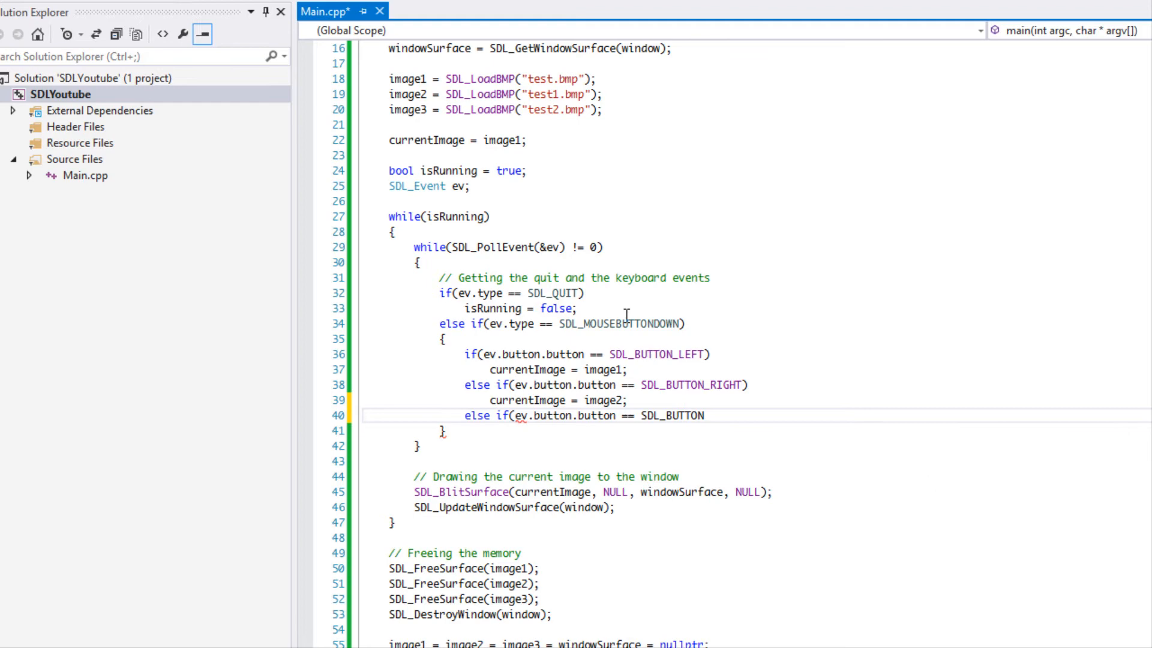
pyautogui.write('_X')
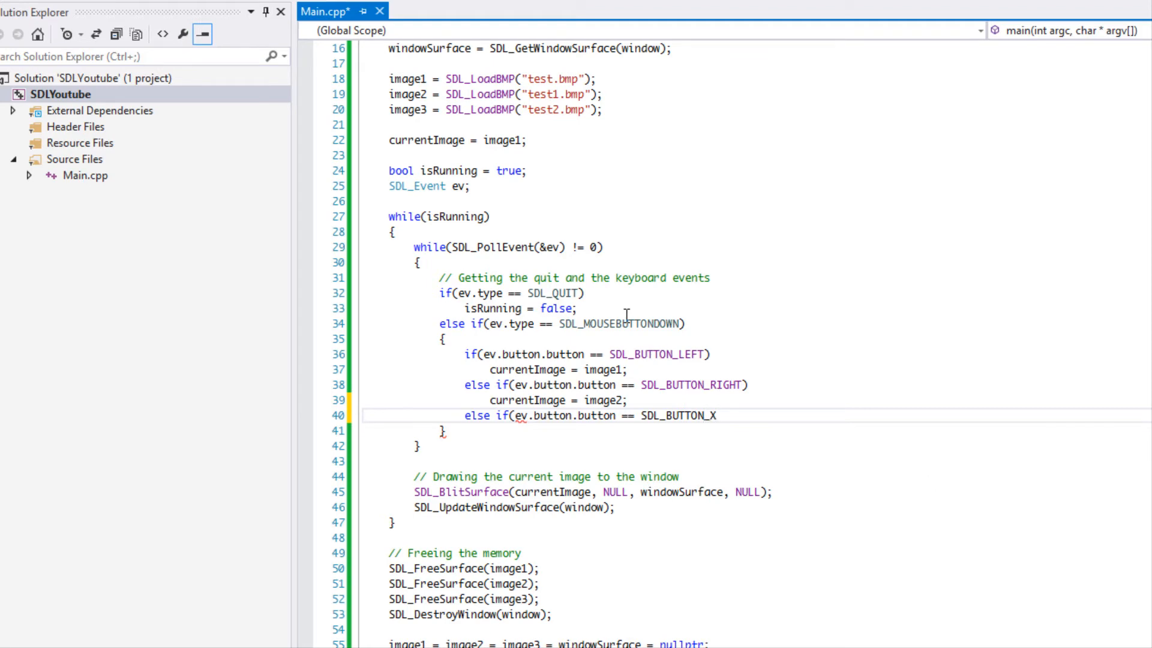
pyautogui.write('1')
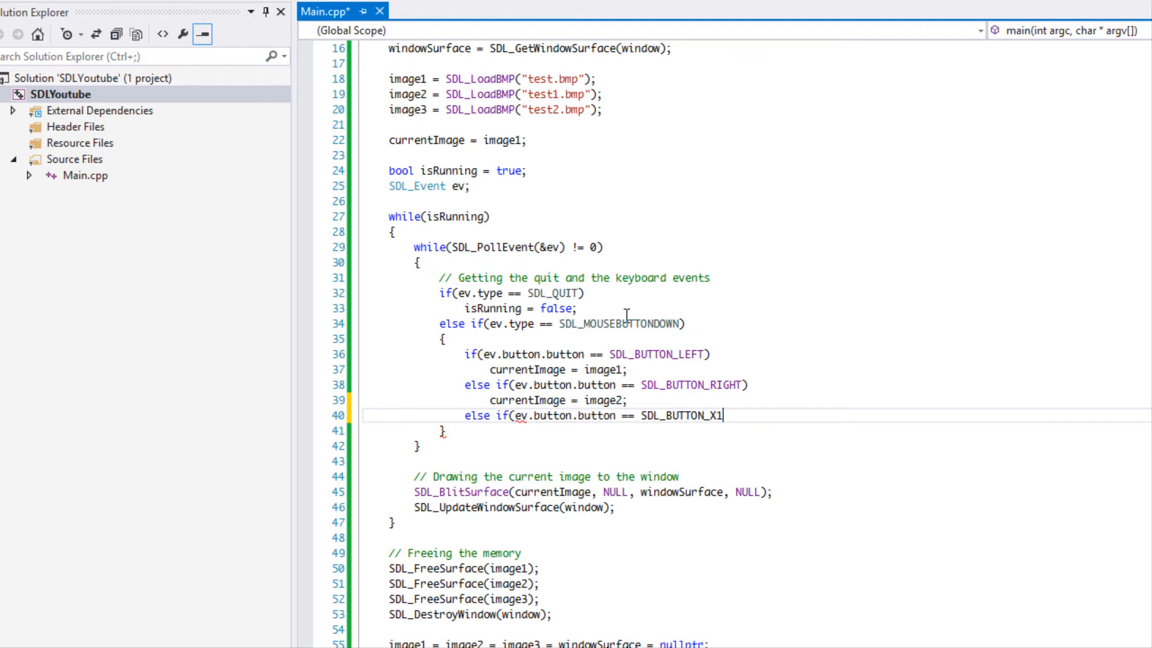
# - Set currentImage = image3 inside the SDL_BUTTON_X1 branch
pyautogui.press('Enter')
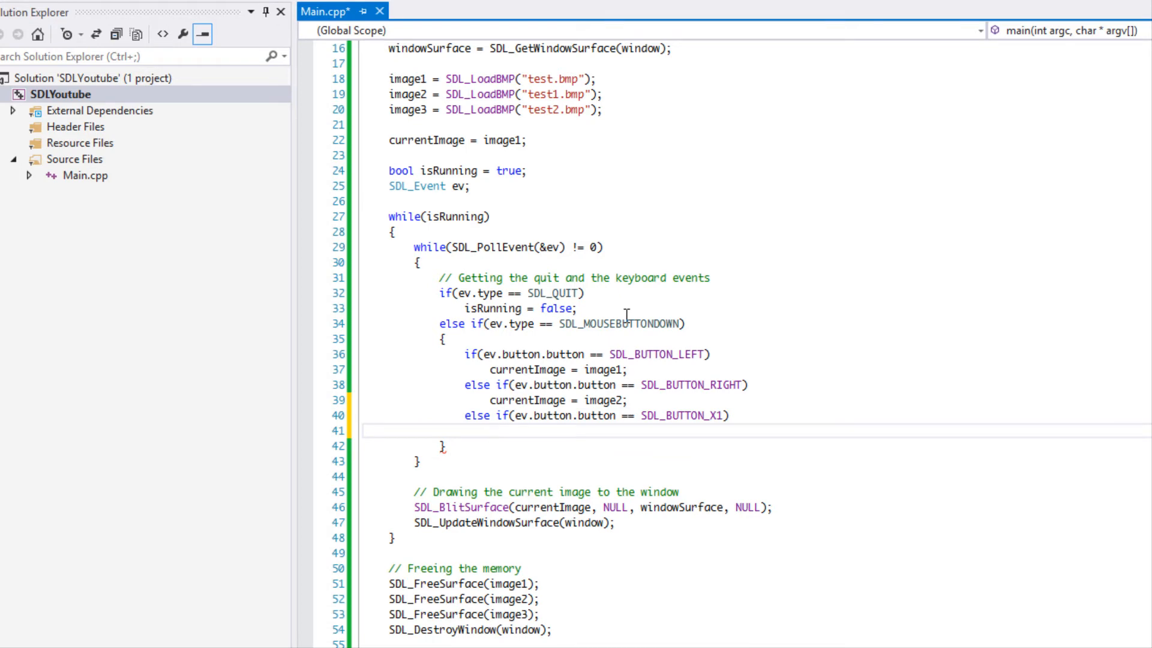
pyautogui.write('currentImage =')
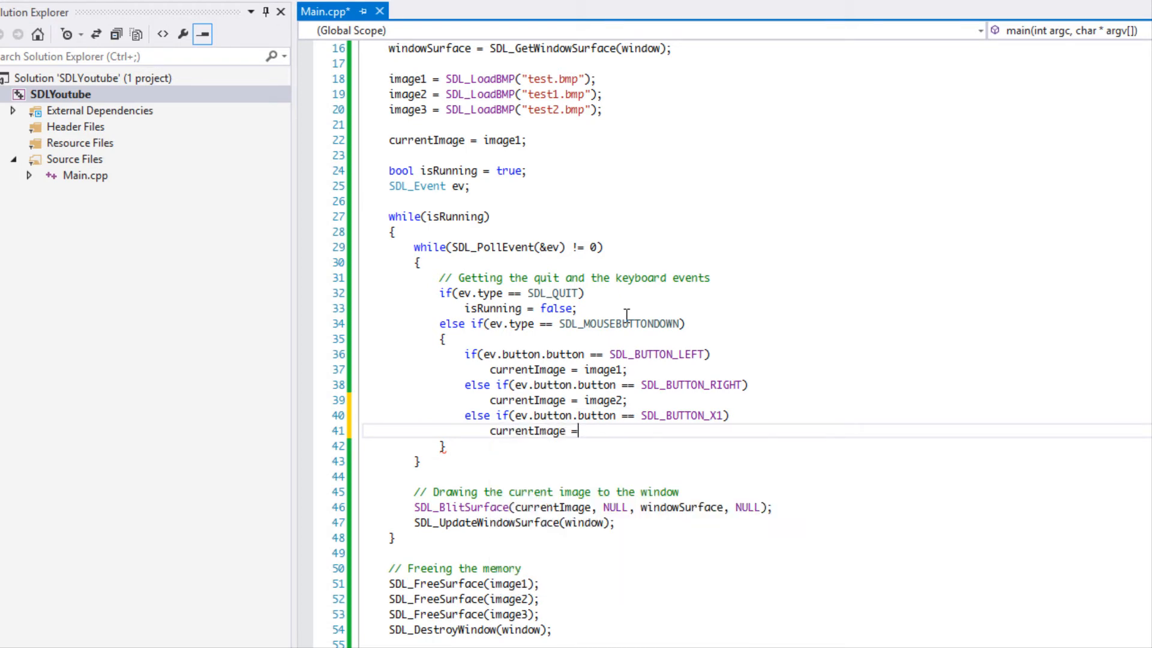
pyautogui.write('image3')
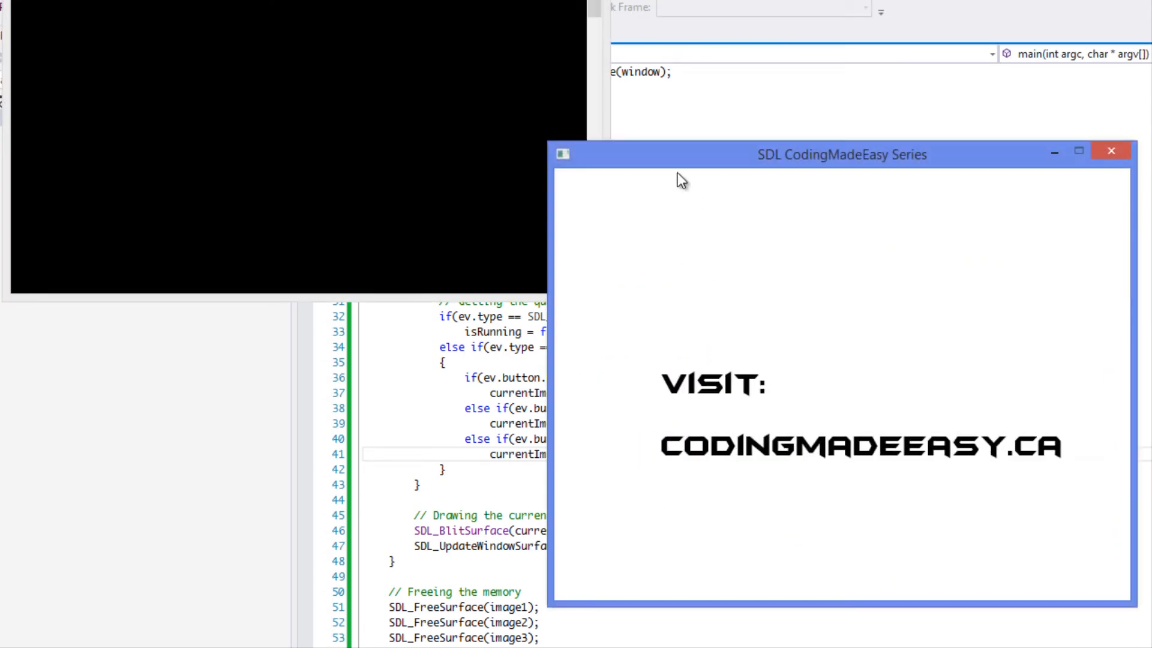
# - Move the running SDL window to test a click, then select SDL_MOUSEBUTTONDOWN in the editor
pyautogui.moveTo(841, 155); pyautogui.dragTo(656, 141)
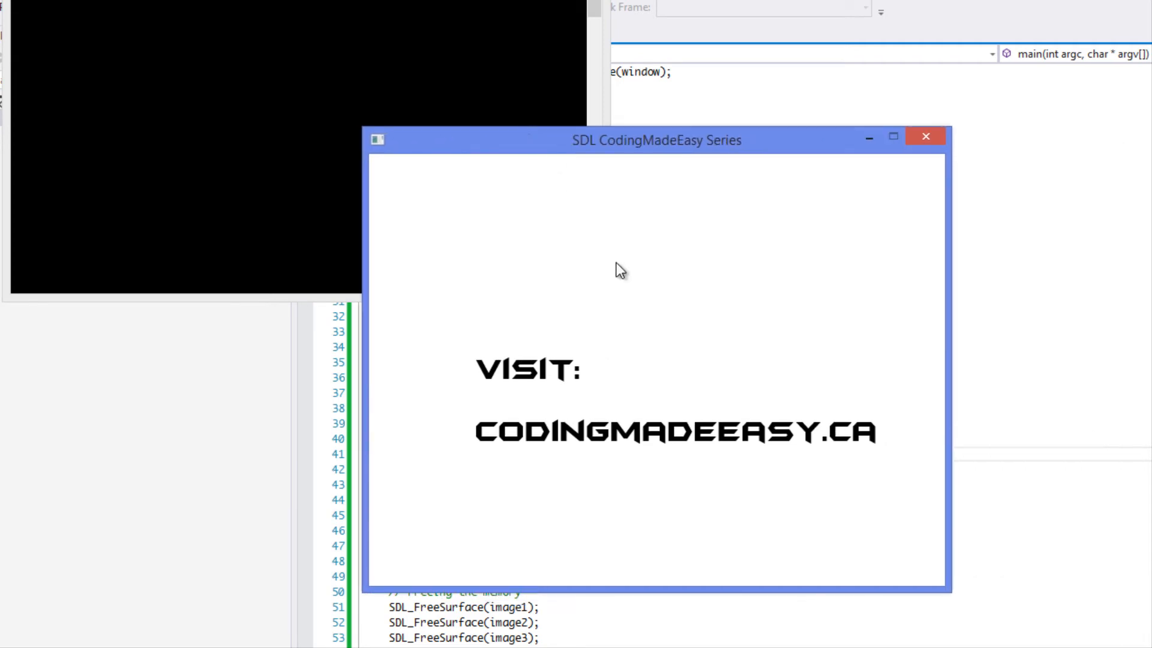
pyautogui.moveTo(611, 291)
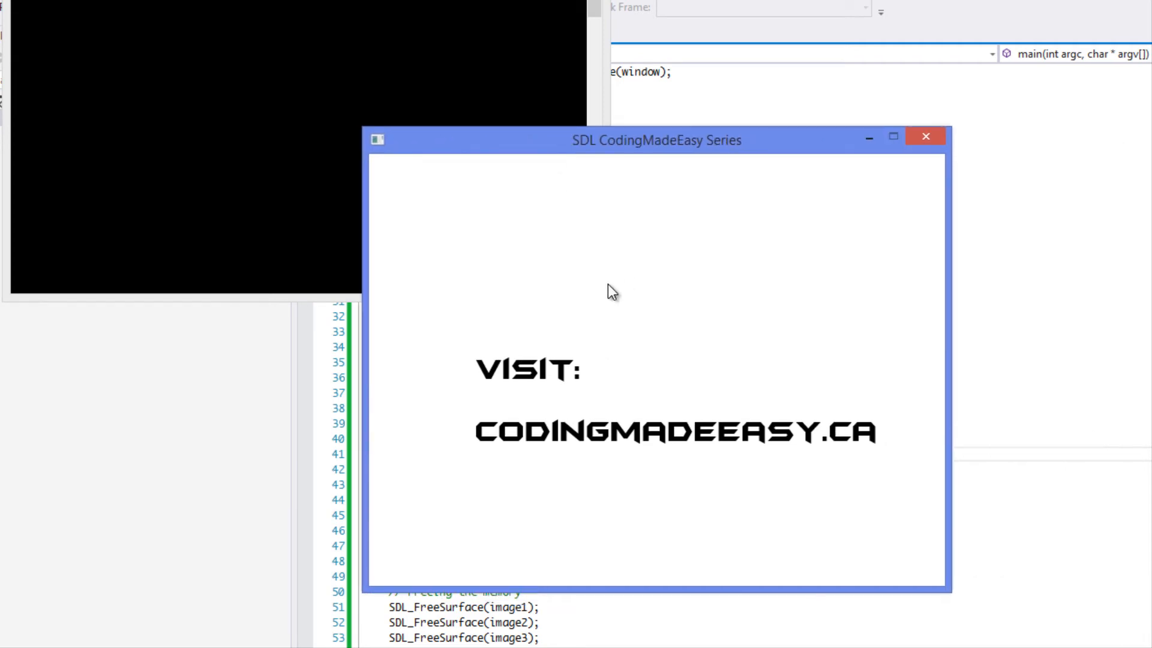
pyautogui.moveTo(641, 325)
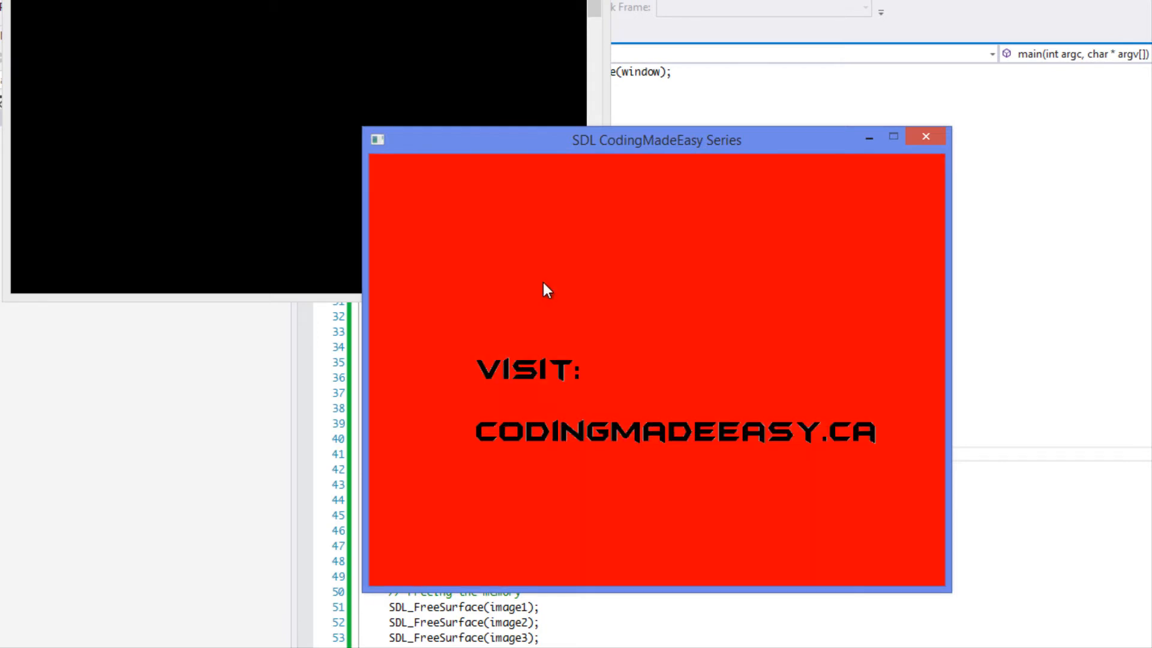
pyautogui.moveTo(578, 280)
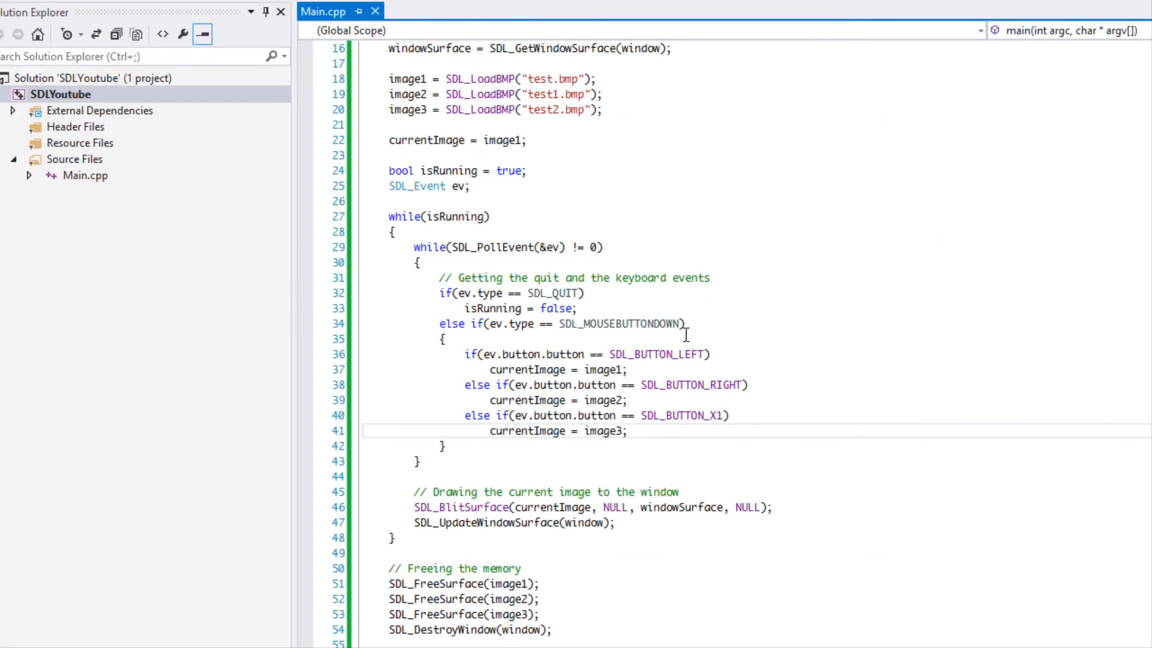
pyautogui.doubleClick(623, 324)
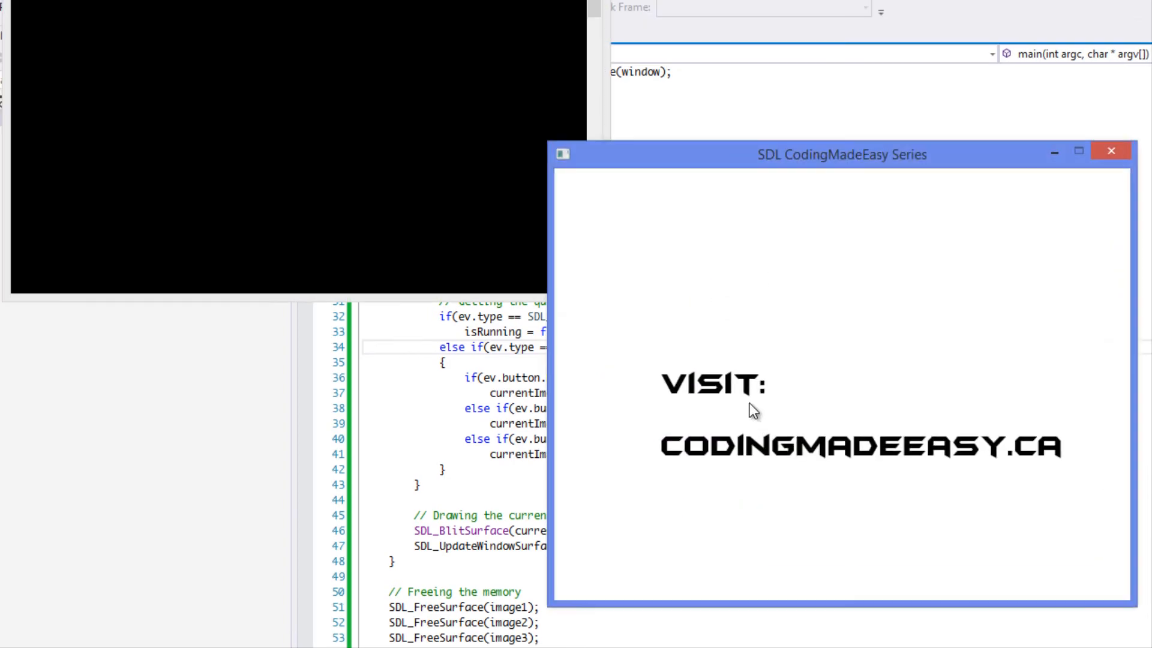
pyautogui.moveTo(901, 428)
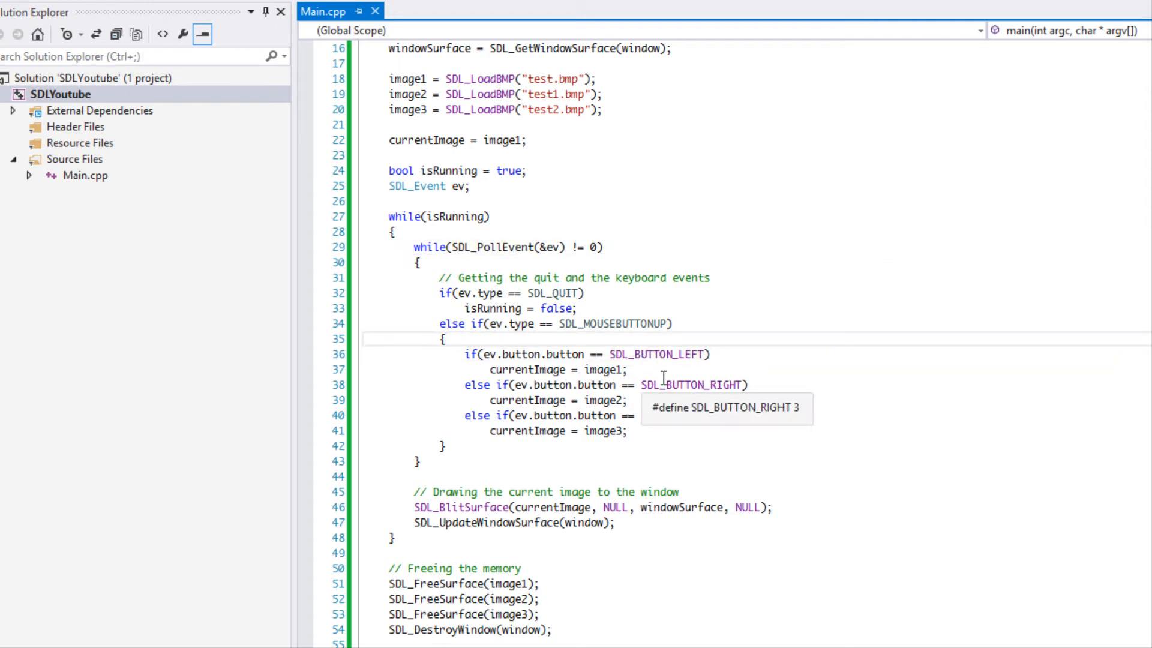
pyautogui.moveTo(659, 384)
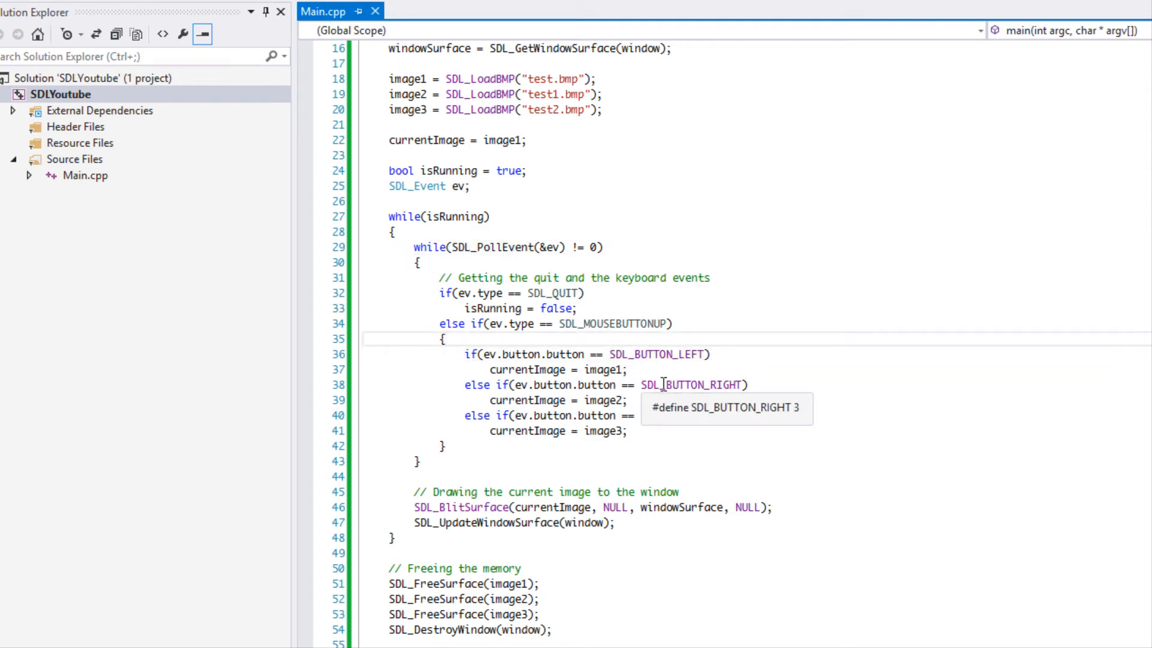
# - Retype SDL_BUTTON_X1 and select the button-checking if/else branches for removal
pyautogui.write('SDL_BUTTON_X1)')
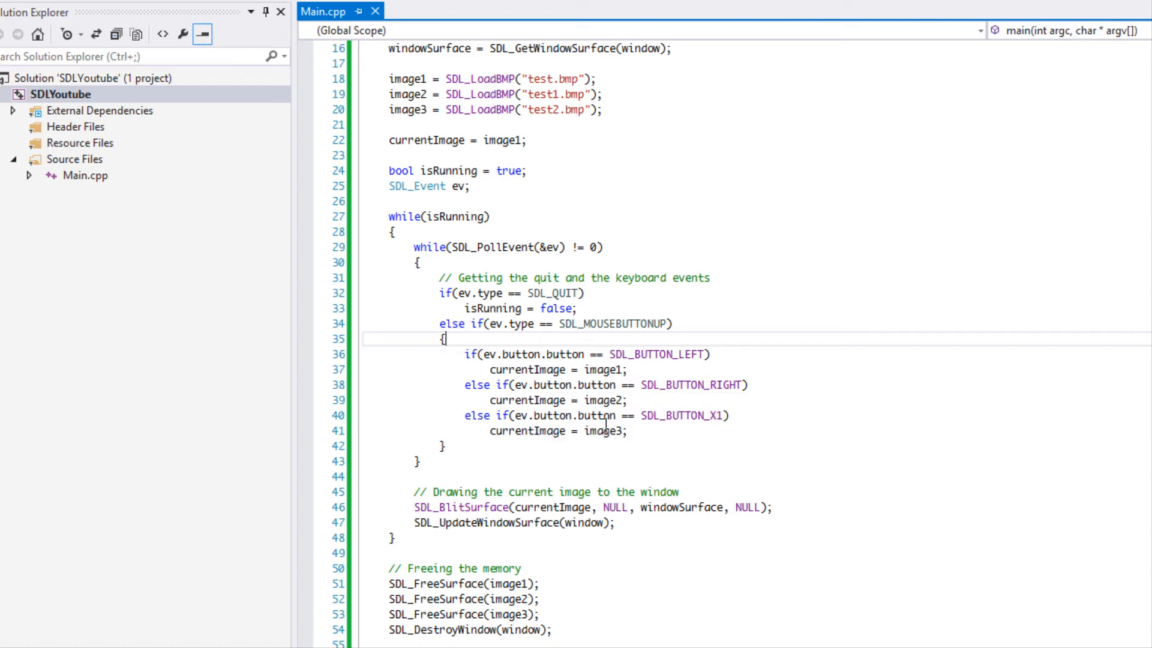
pyautogui.moveTo(465, 353); pyautogui.dragTo(627, 431)
pyautogui.write('if(')
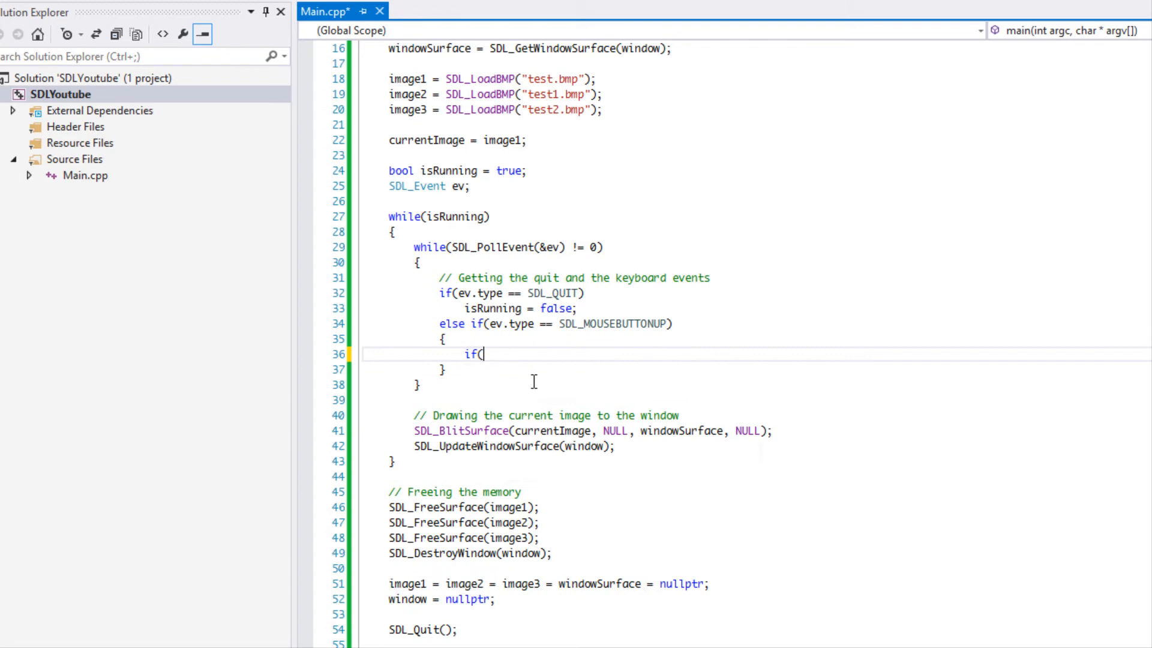
# - Write if(ev.button.clicks == 2) assigning currentImage on a double click
pyautogui.write('ev.')
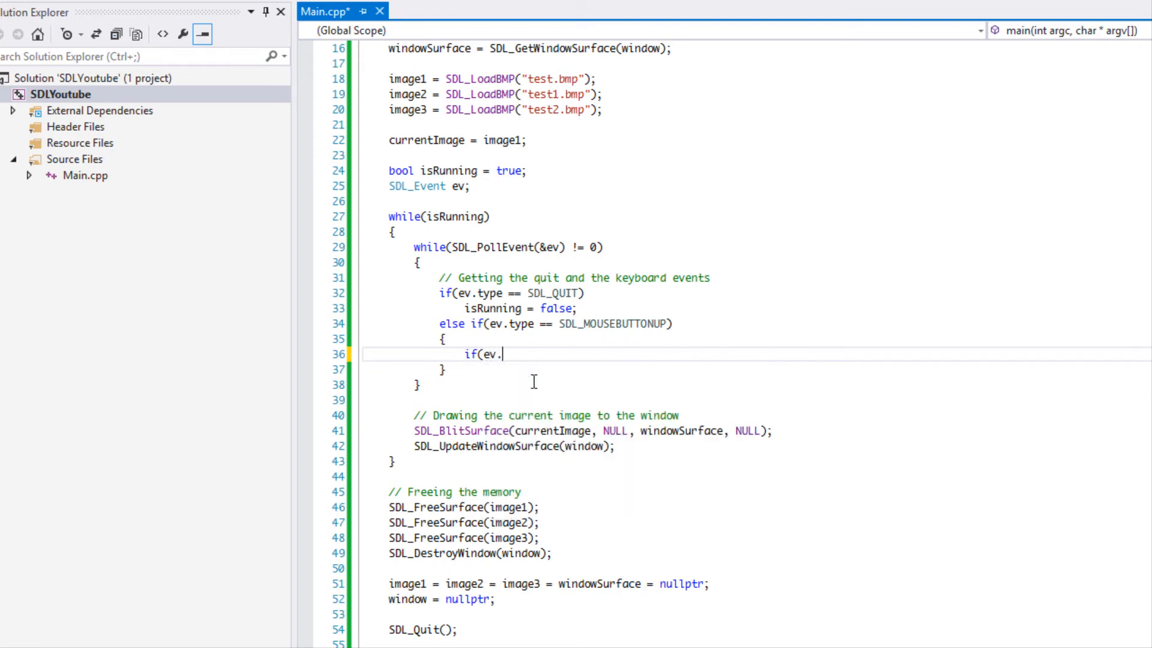
pyautogui.write('button.clicks')
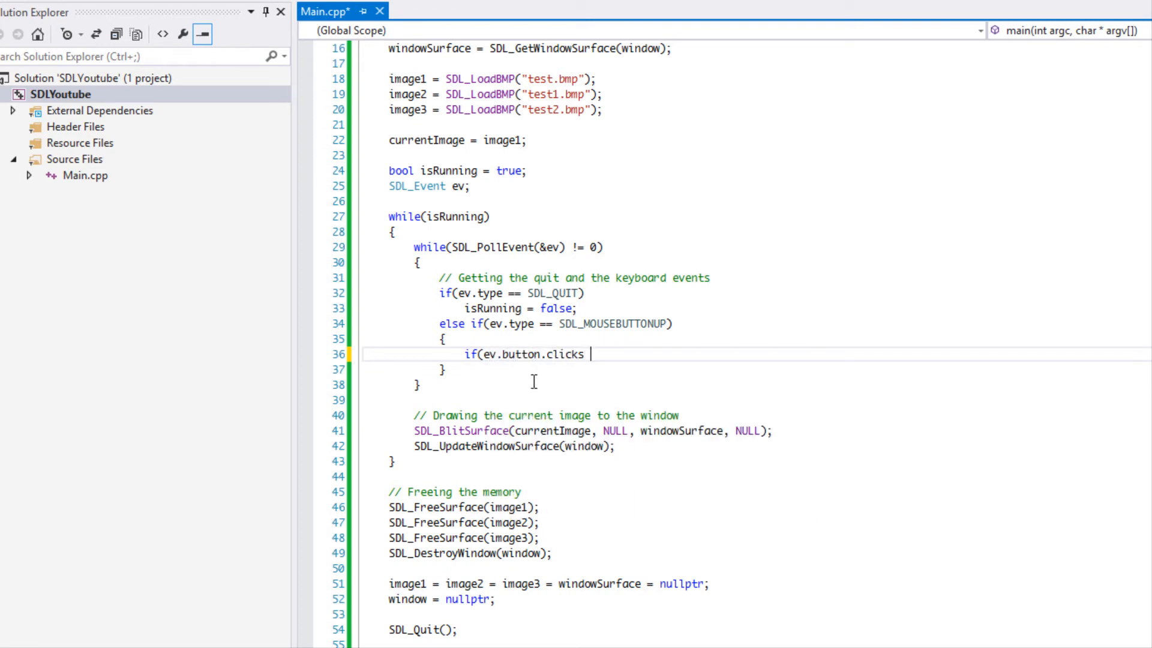
pyautogui.write('== 2)')
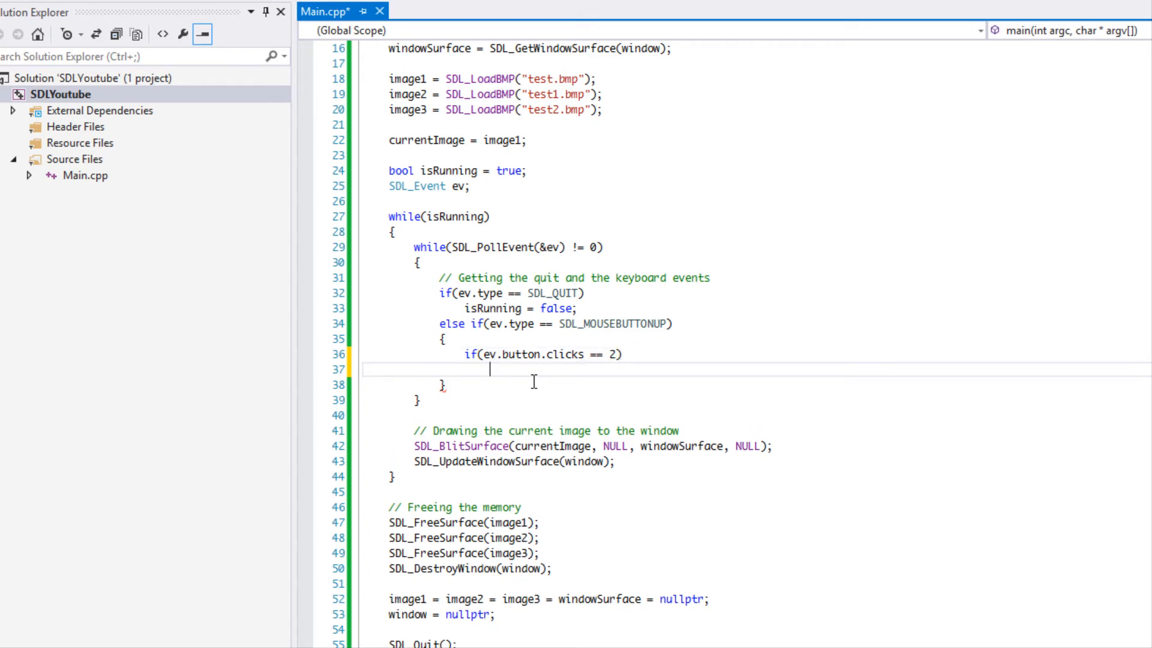
pyautogui.write('currentImage = imd')
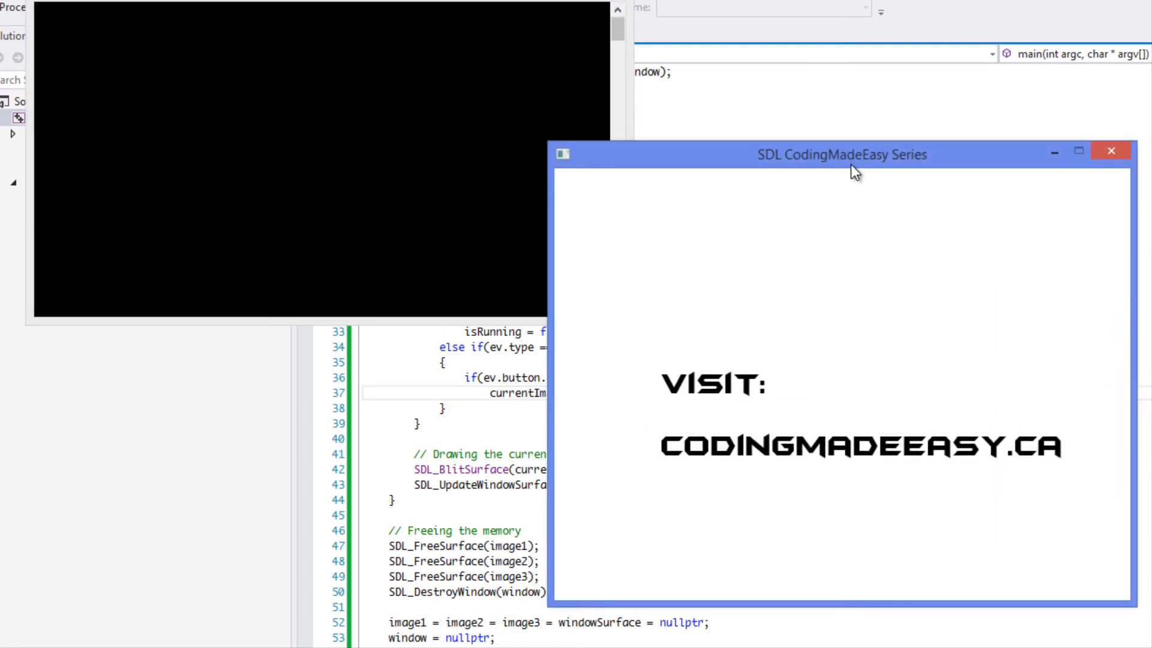
# - Move the SDL window to test the double-click image change, then close it
pyautogui.moveTo(842, 155); pyautogui.dragTo(708, 123)
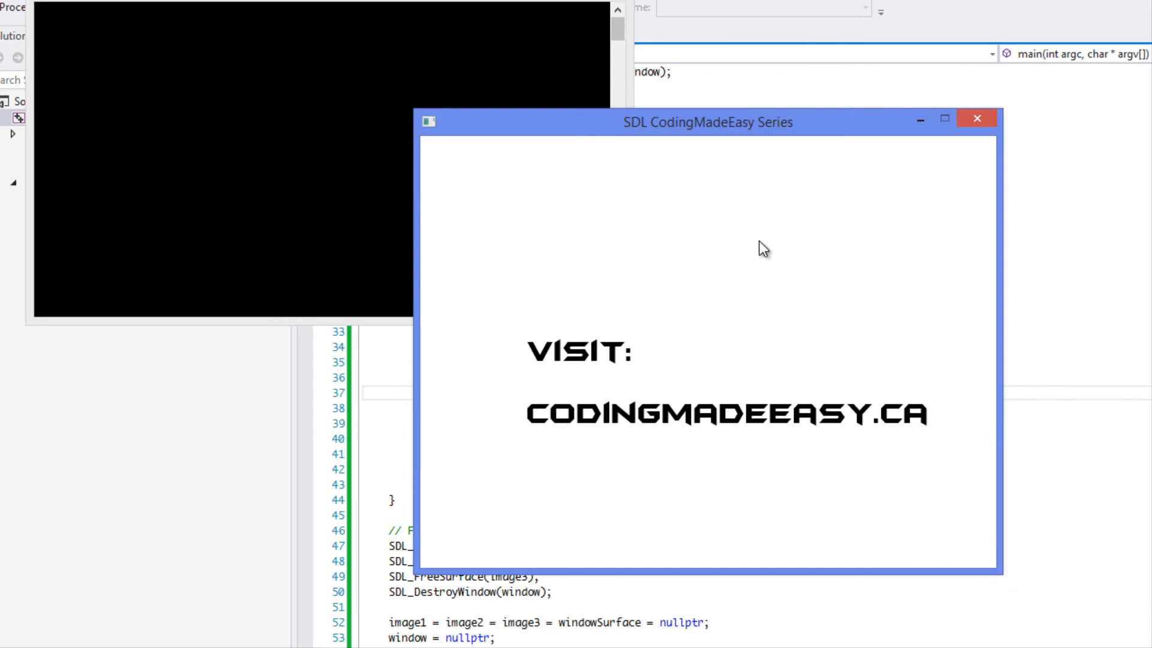
pyautogui.moveTo(758, 244)
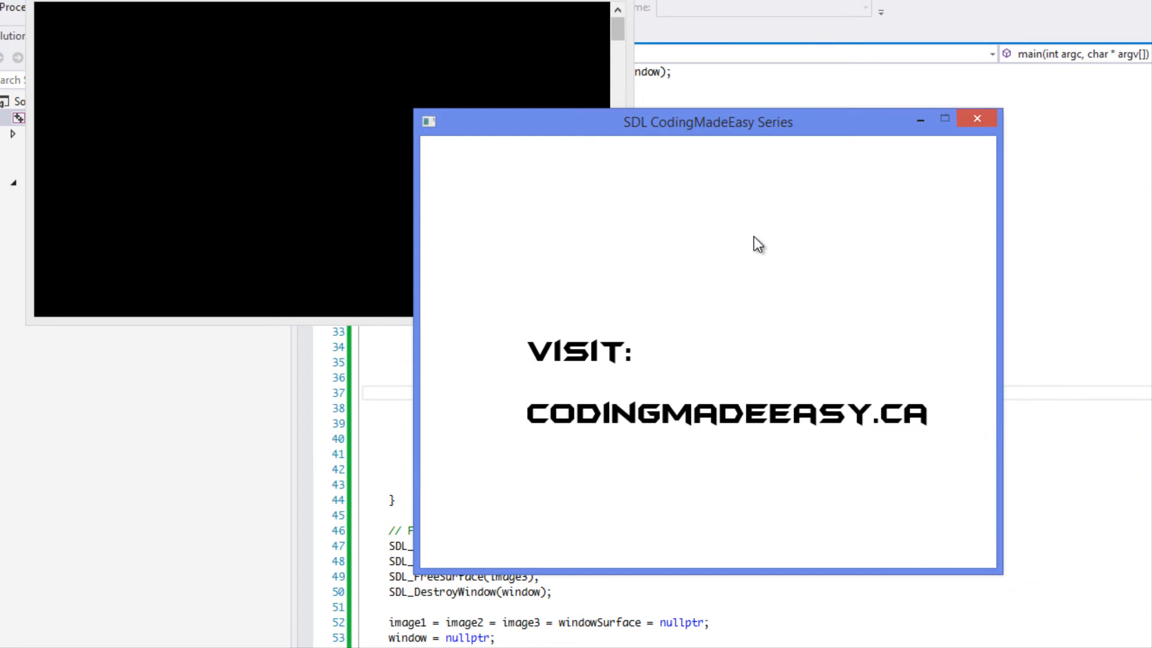
pyautogui.moveTo(753, 242)
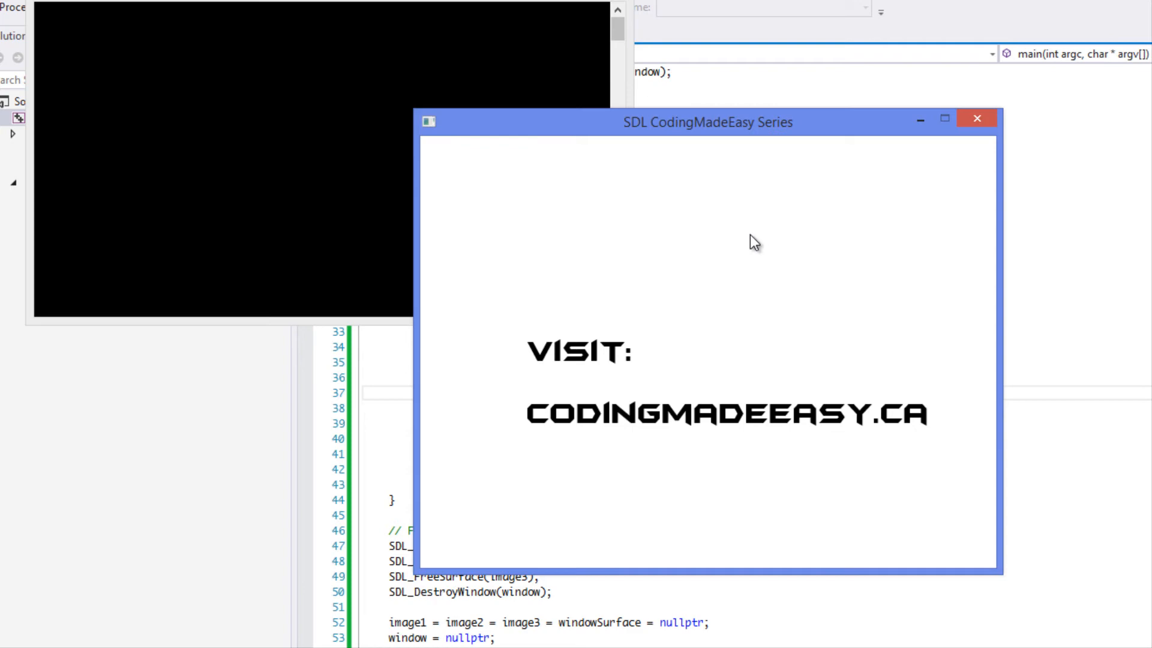
pyautogui.moveTo(751, 237)
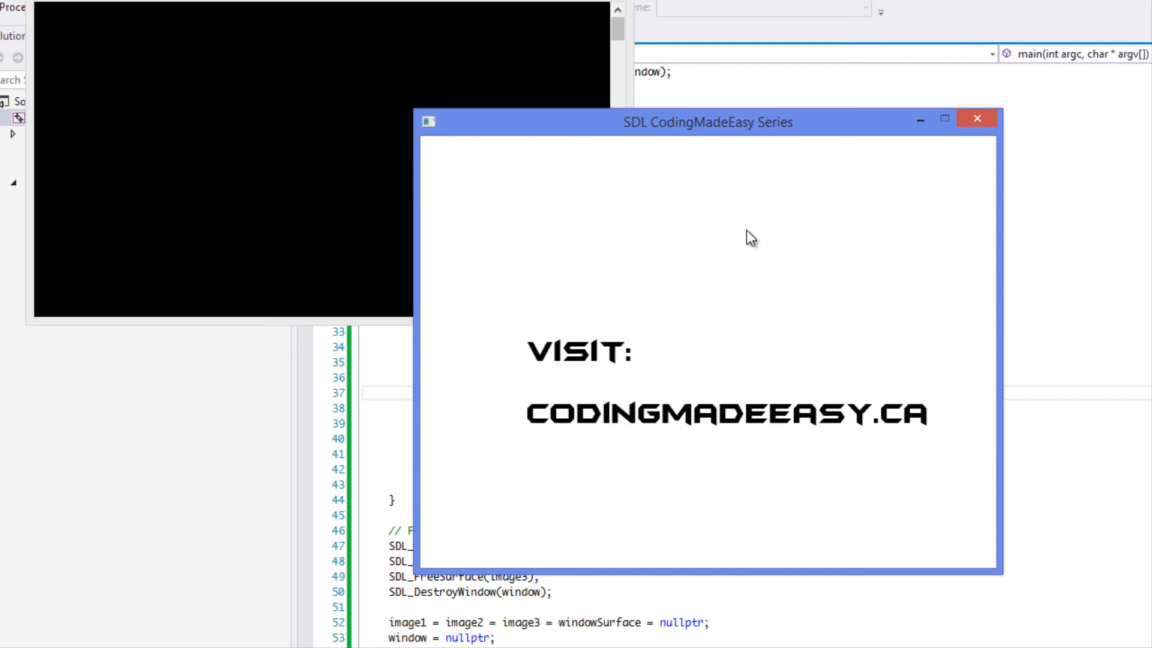
pyautogui.moveTo(706, 287)
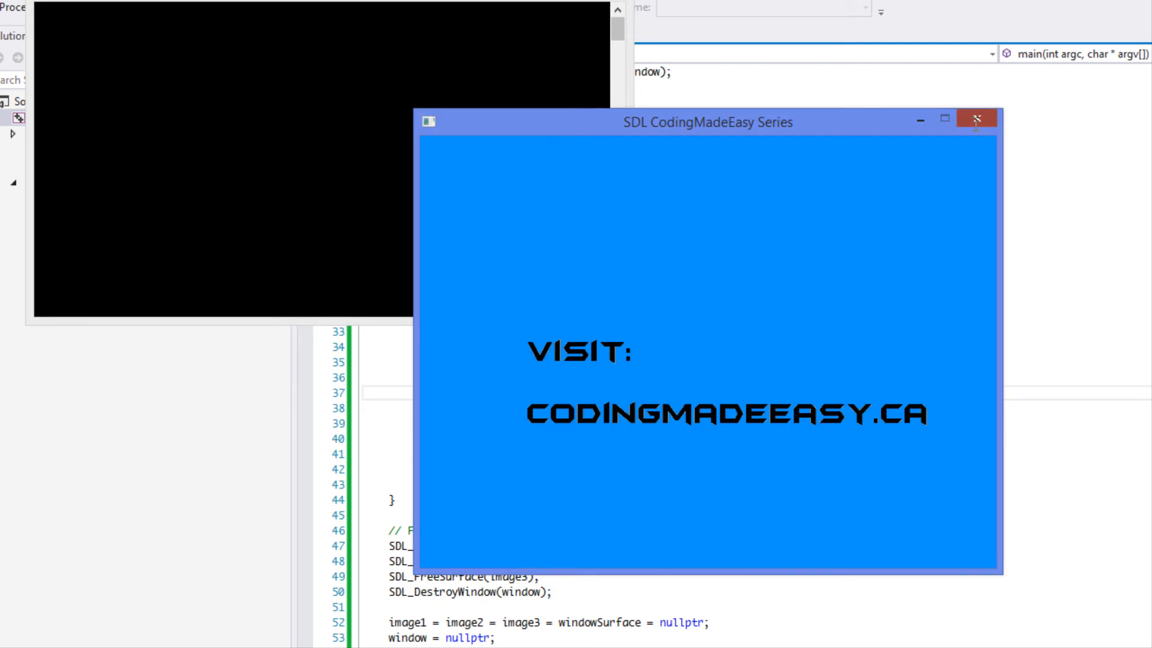
pyautogui.click(975, 119)
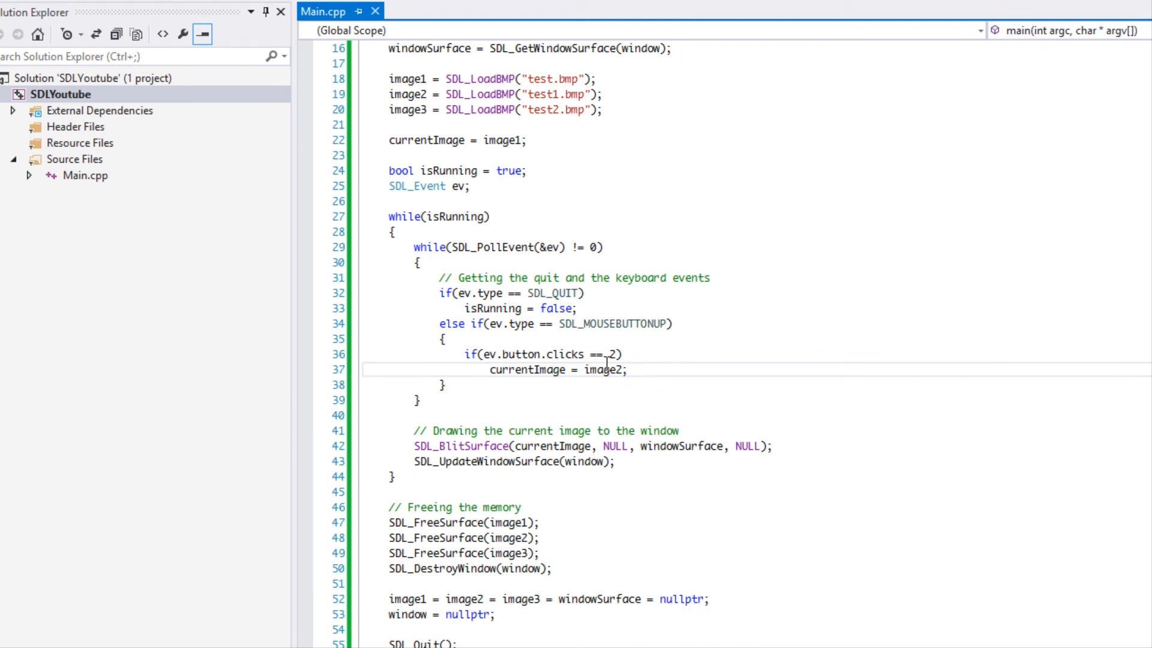
# - Delete the clicks == 2 check and retype an ev.button. member condition
pyautogui.moveTo(485, 353); pyautogui.dragTo(628, 370)
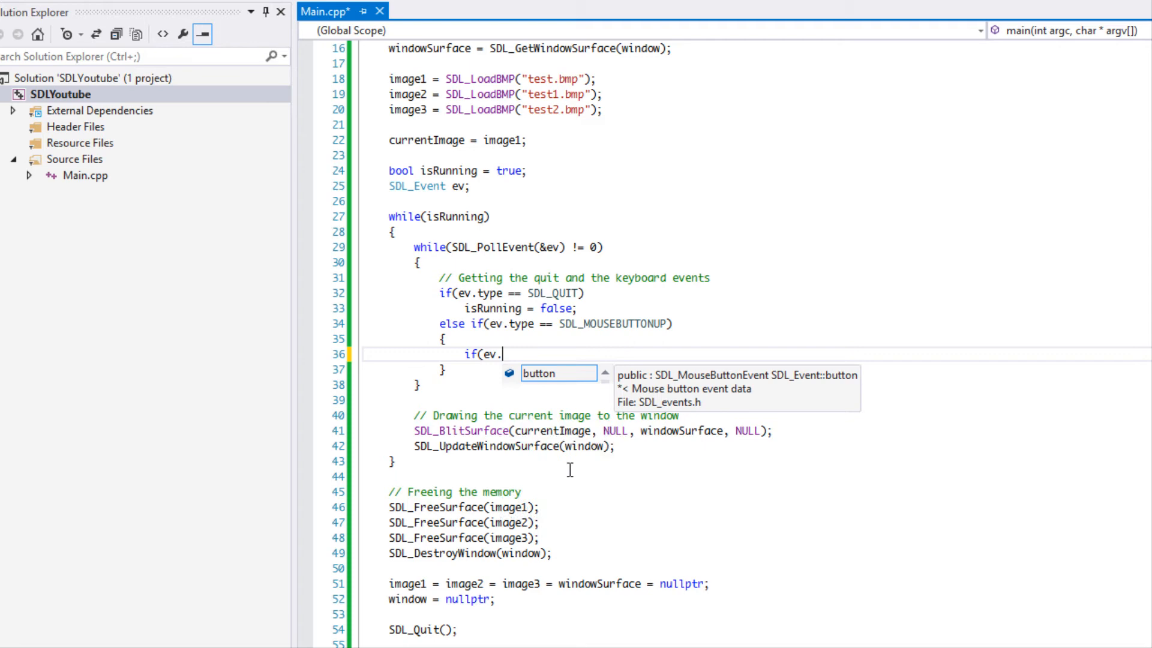
pyautogui.write('button.')
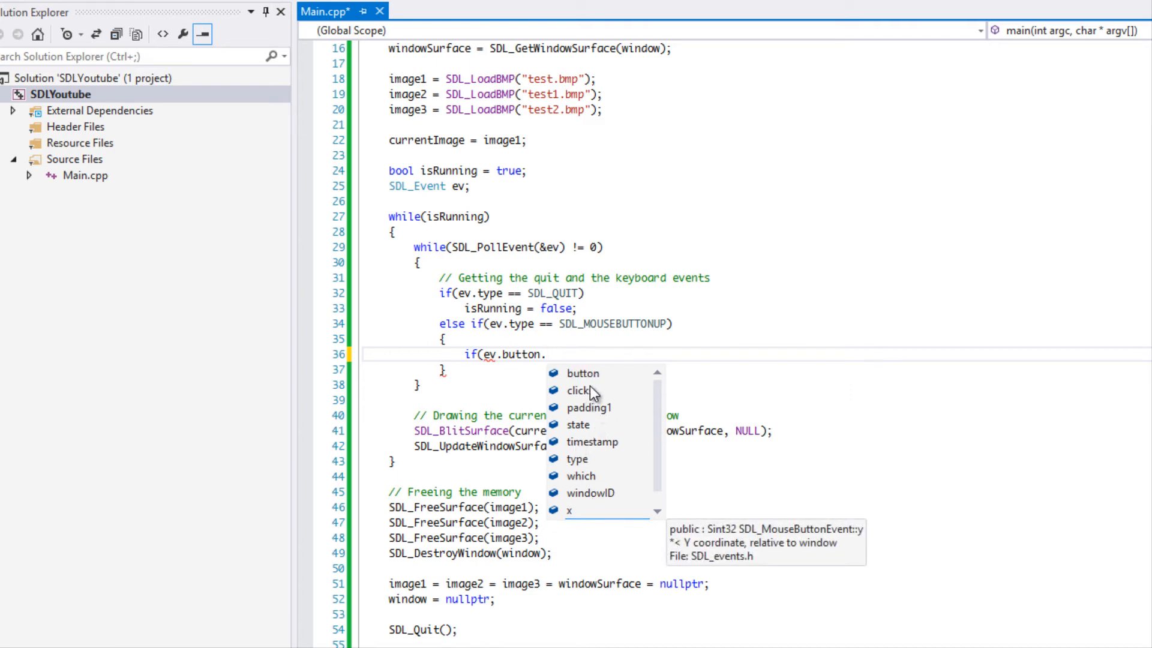
pyautogui.moveTo(610, 425)
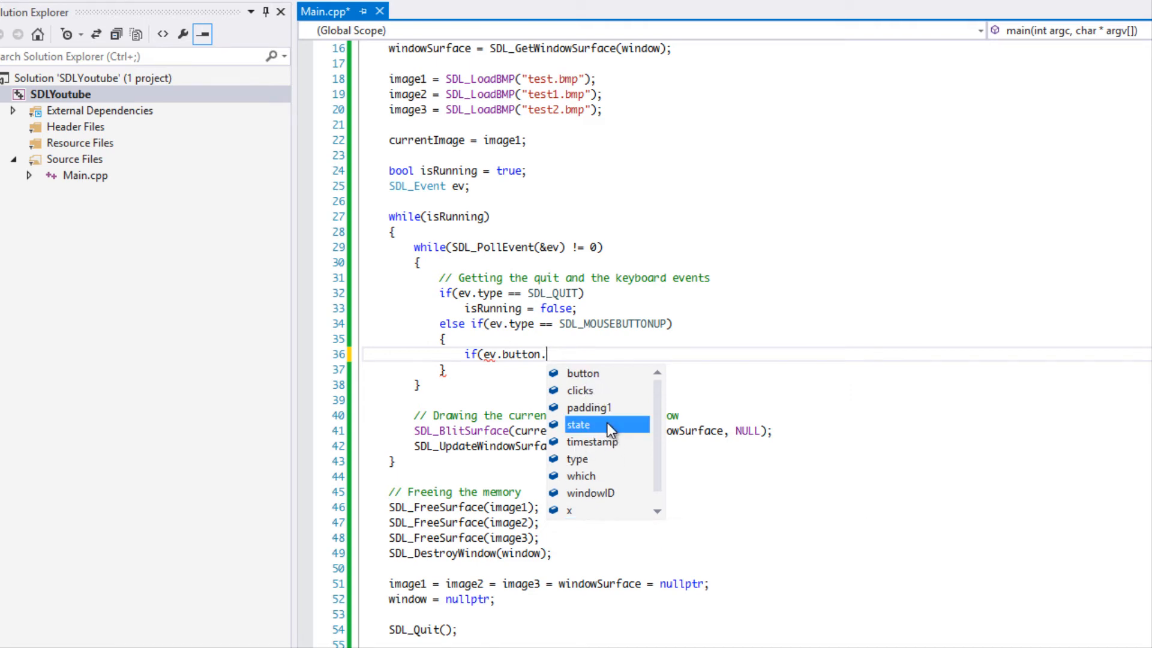
pyautogui.moveTo(579, 425)
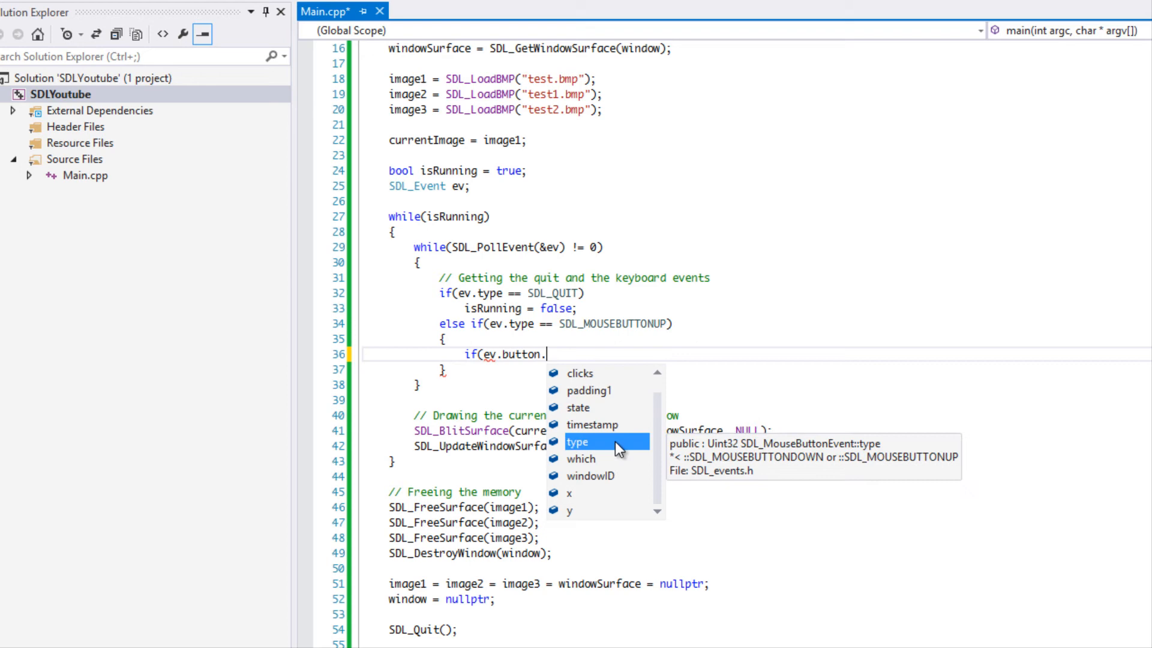
pyautogui.moveTo(643, 422)
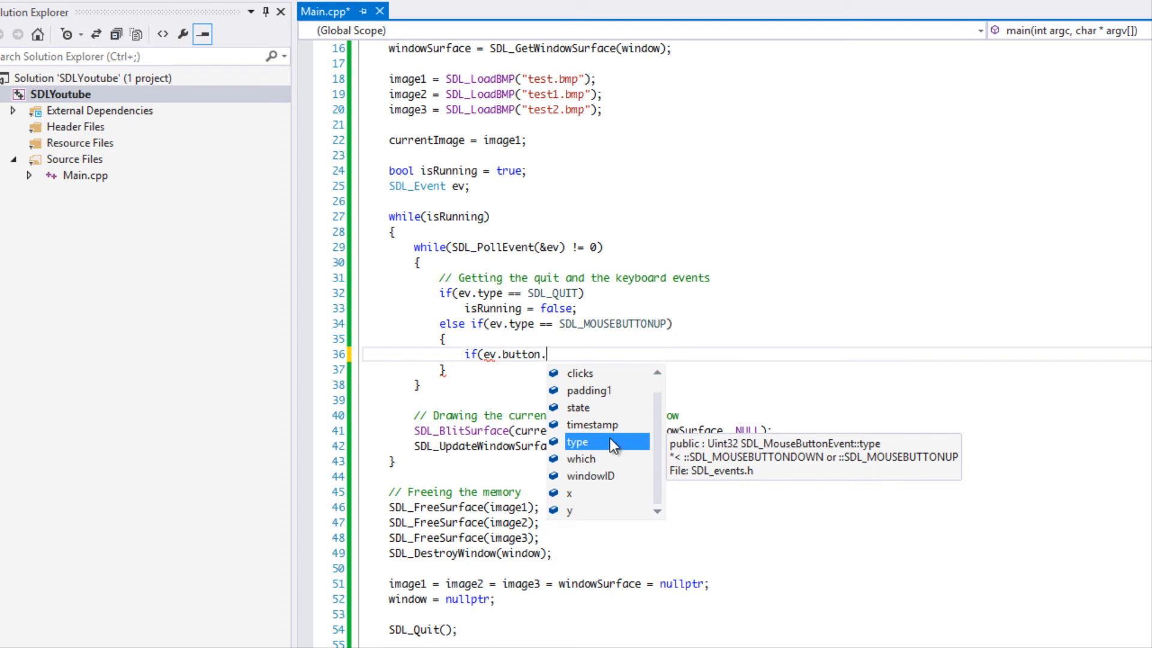
pyautogui.moveTo(615, 432)
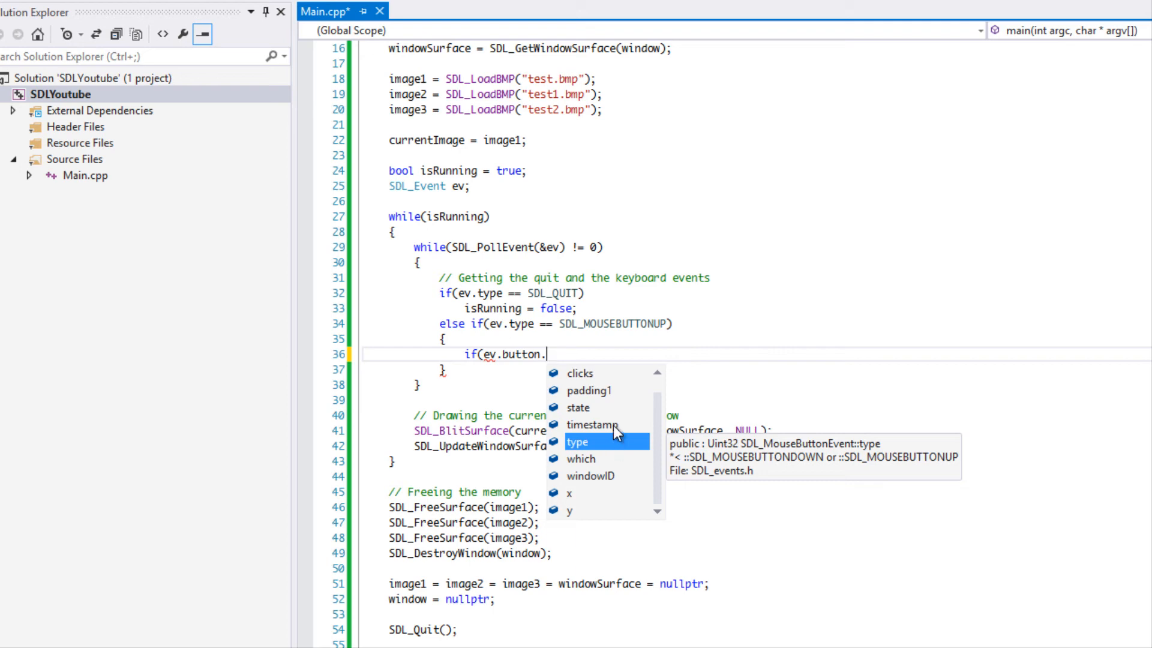
pyautogui.moveTo(605, 472)
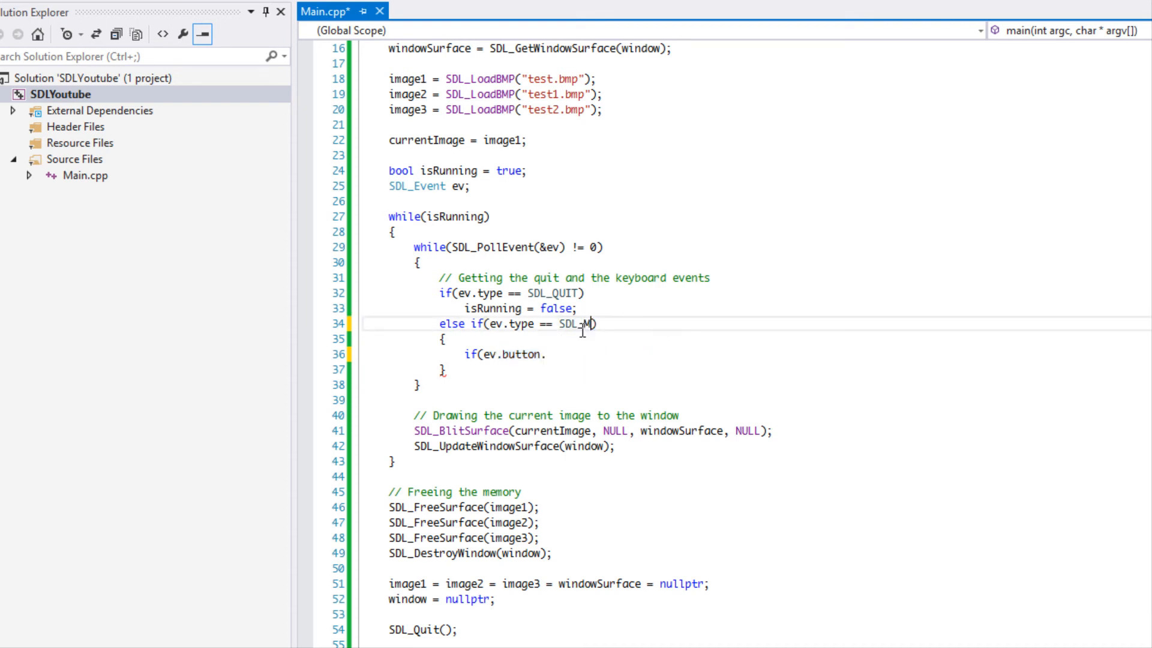
# - Change the event type check from SDL_MOUSEBUTTONUP to SDL_MOUSEMOTION
pyautogui.write('OUSE')
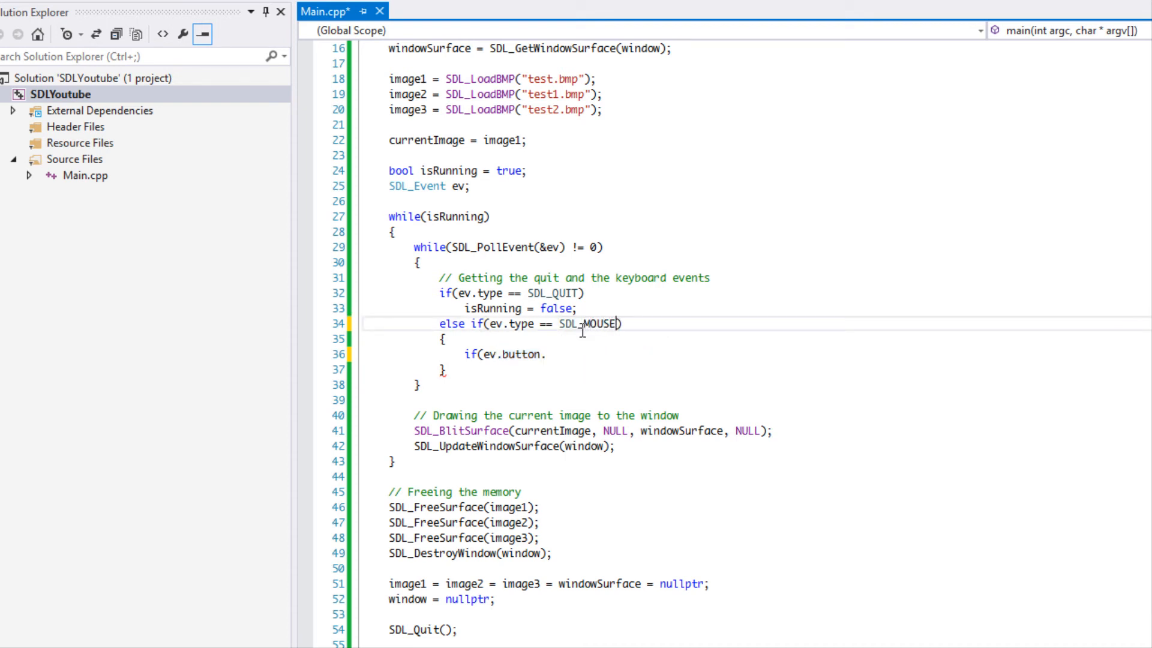
pyautogui.write('MOVE')
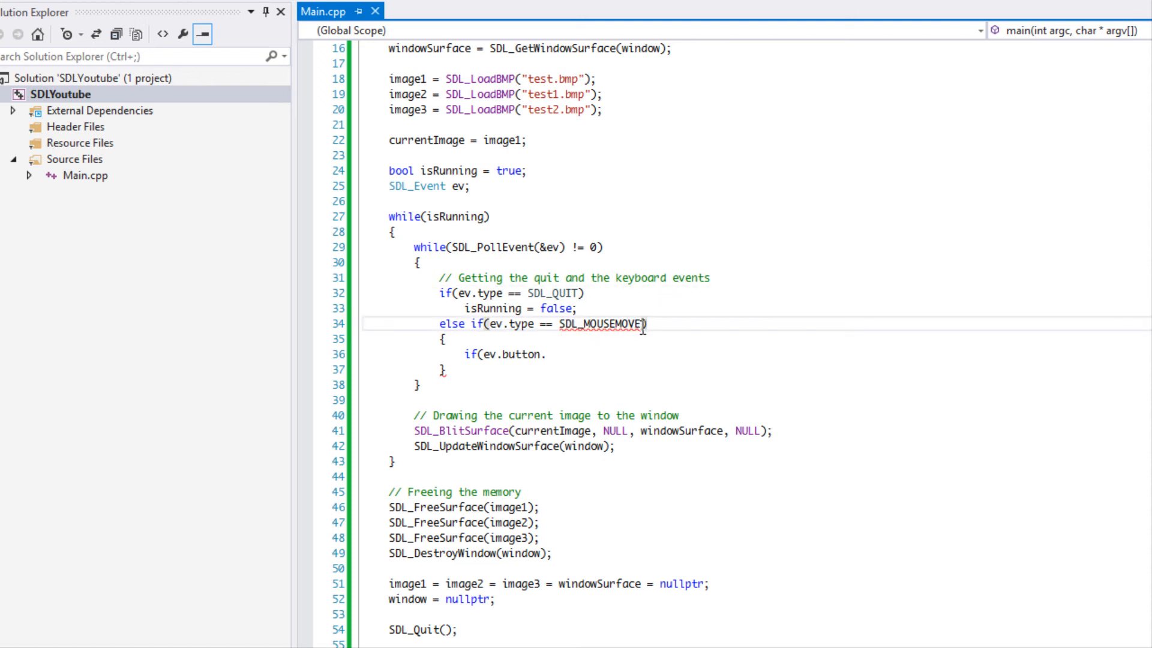
pyautogui.write('D')
pyautogui.write('TION')
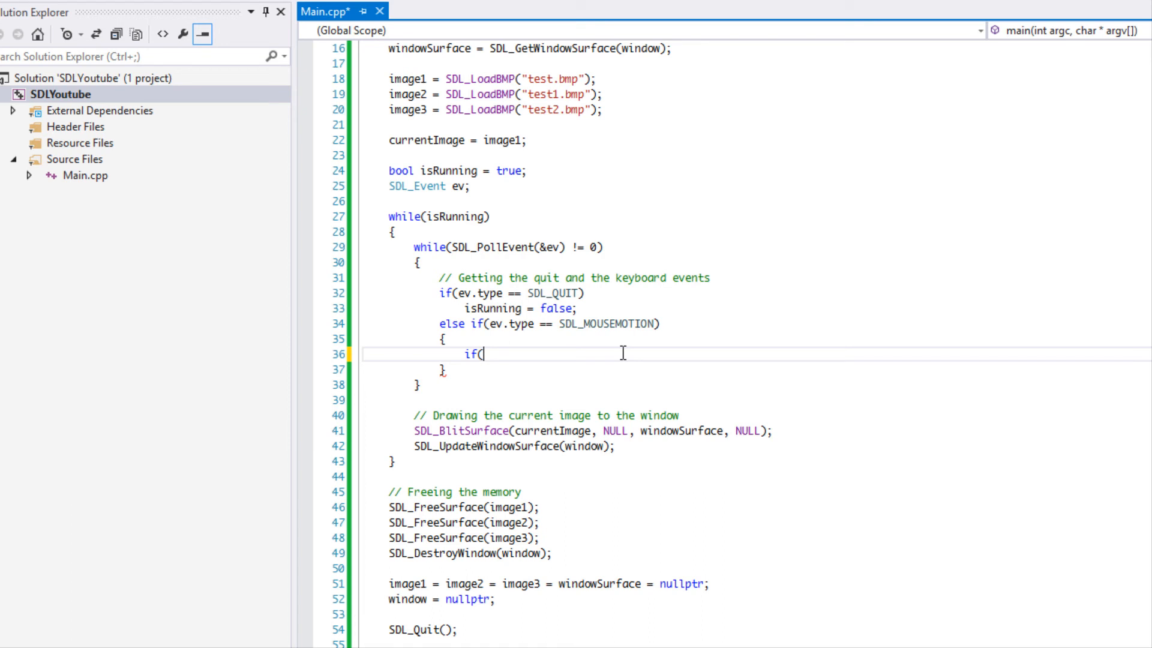
pyautogui.moveTo(626, 353)
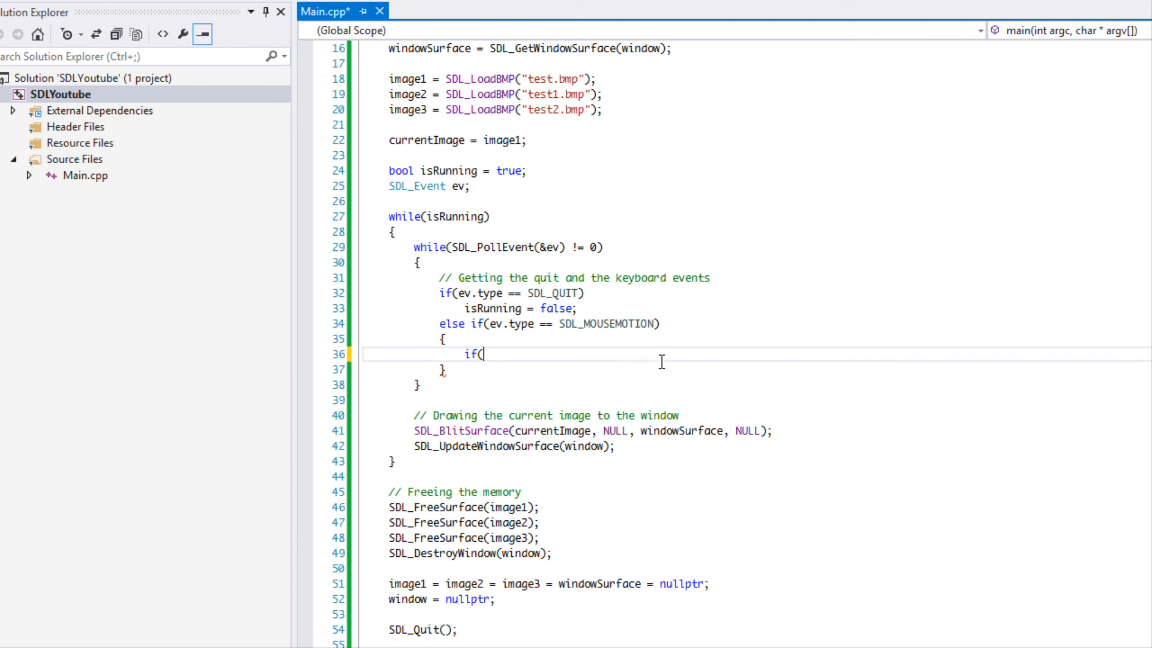
pyautogui.moveTo(592, 361)
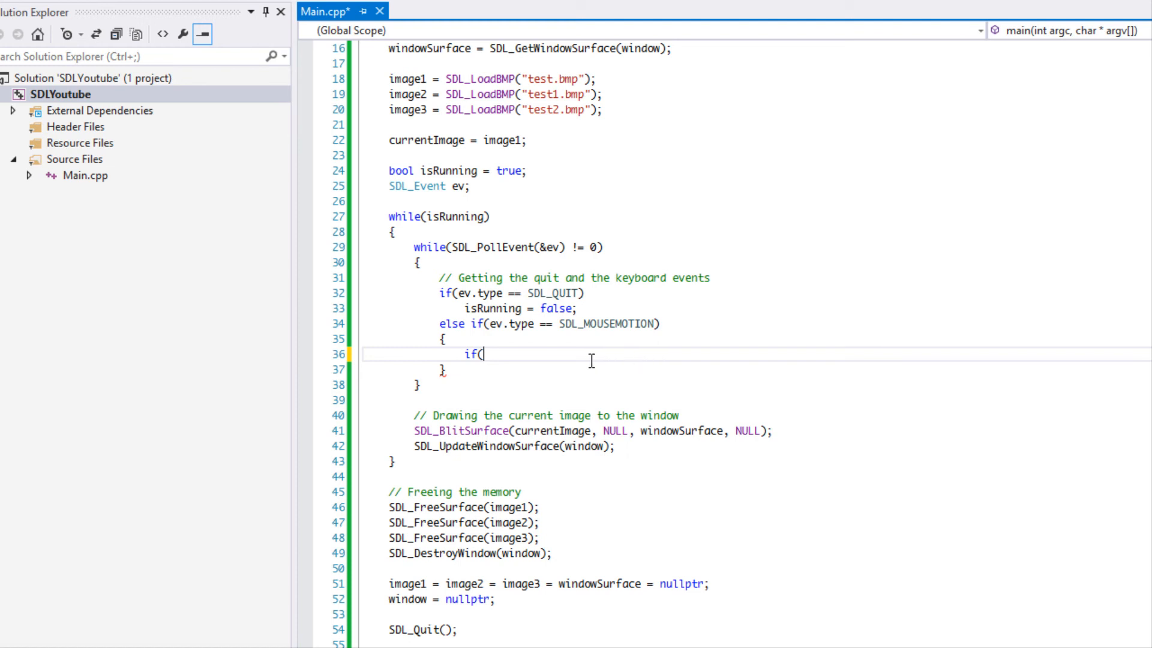
pyautogui.moveTo(712, 426)
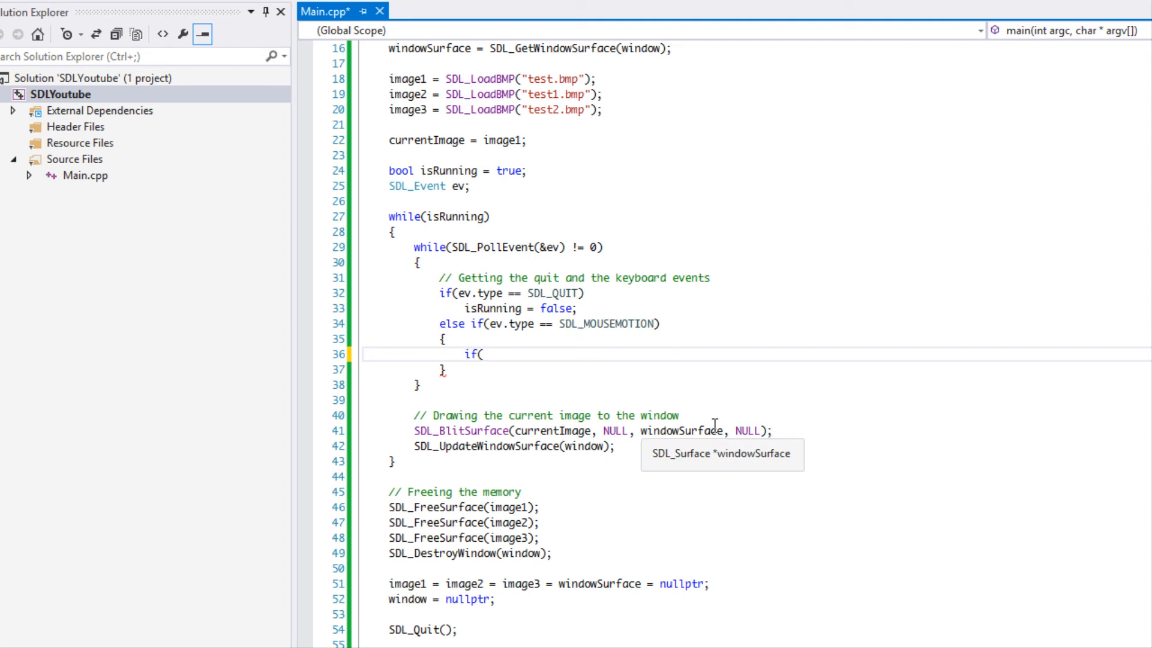
# - Pick image1 when ev.button.x < 200, image2 below 400, otherwise image3
pyautogui.write('ev.button.x')
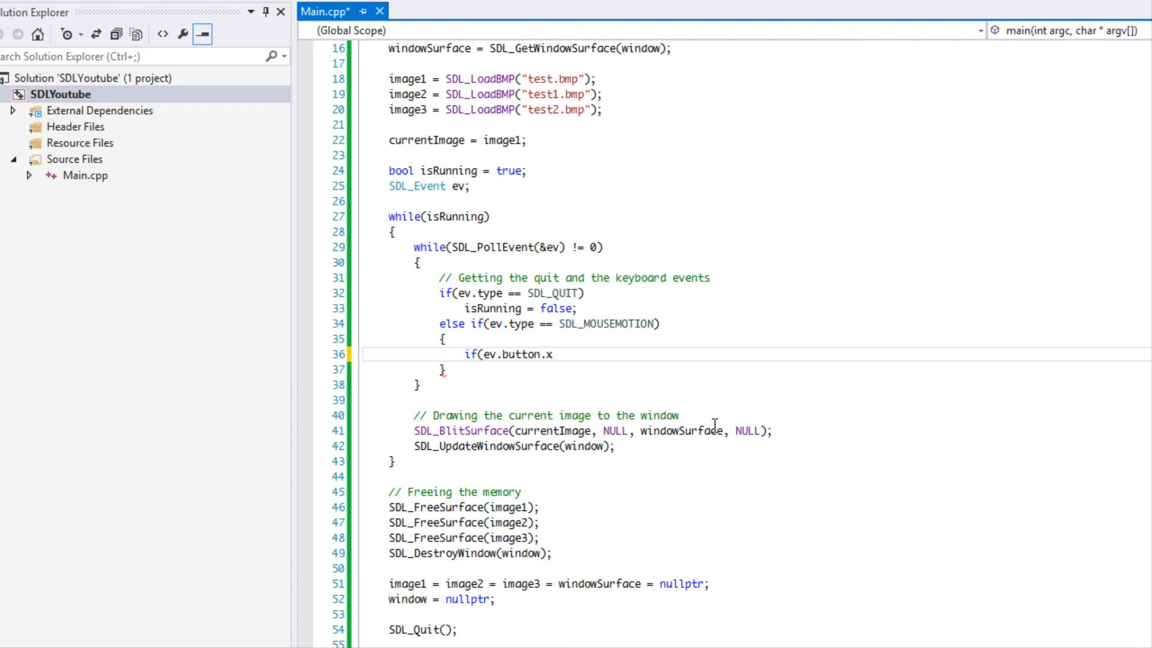
pyautogui.write('< 200)')
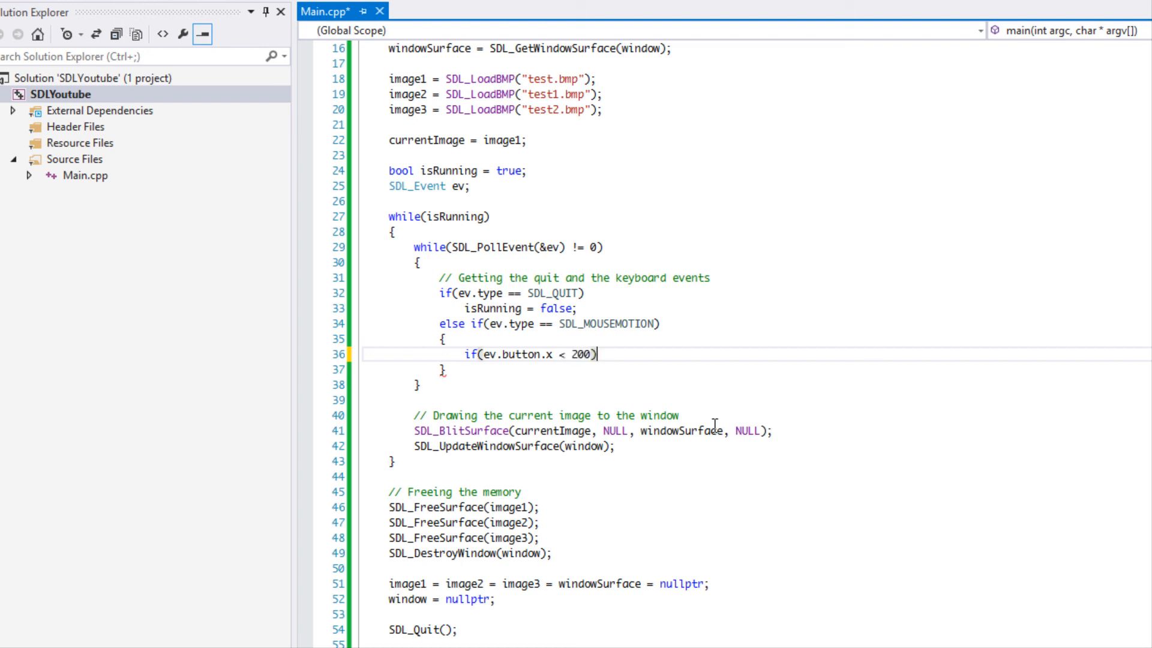
pyautogui.write('currentImage = image1')
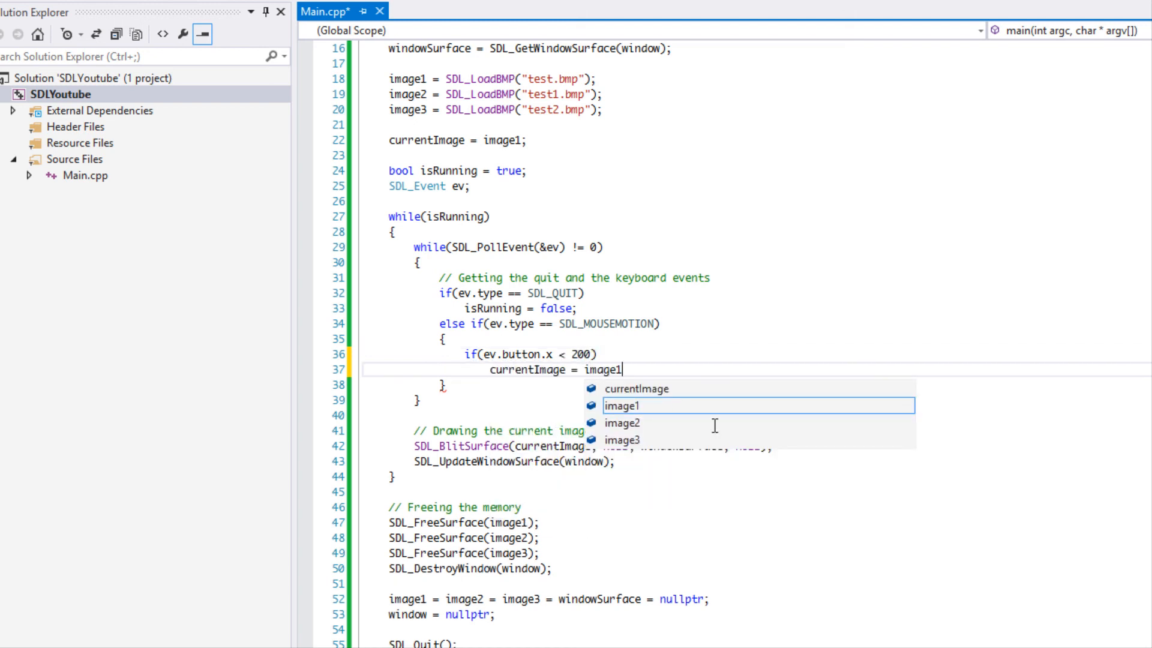
pyautogui.write('else if(e')
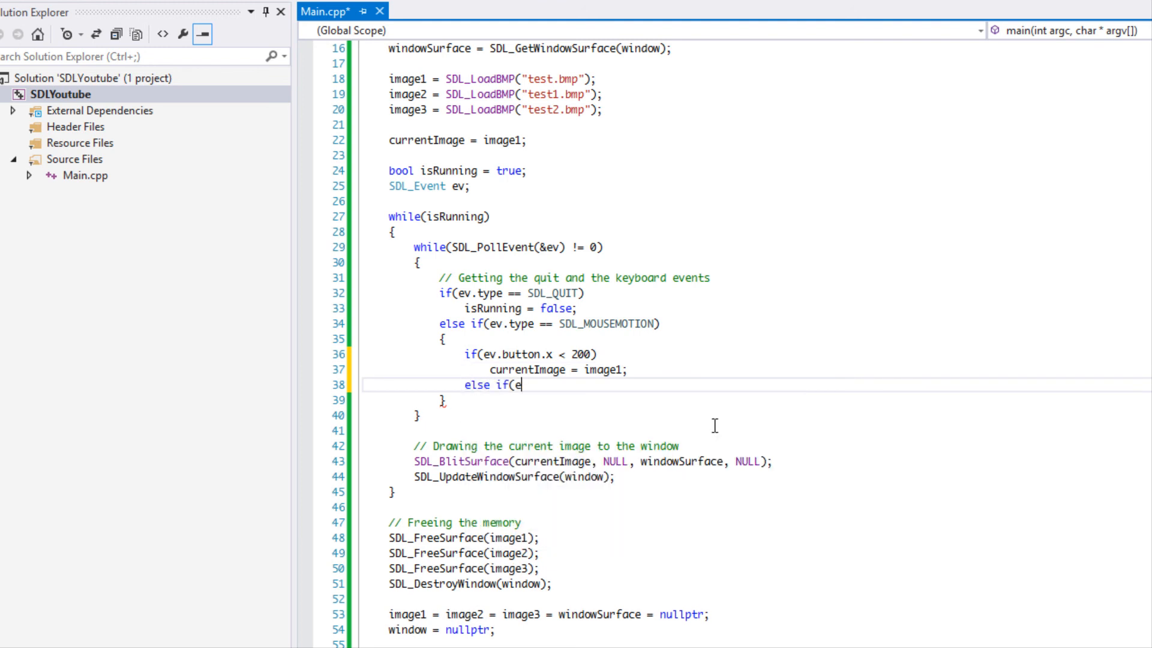
pyautogui.write('v.button.x <')
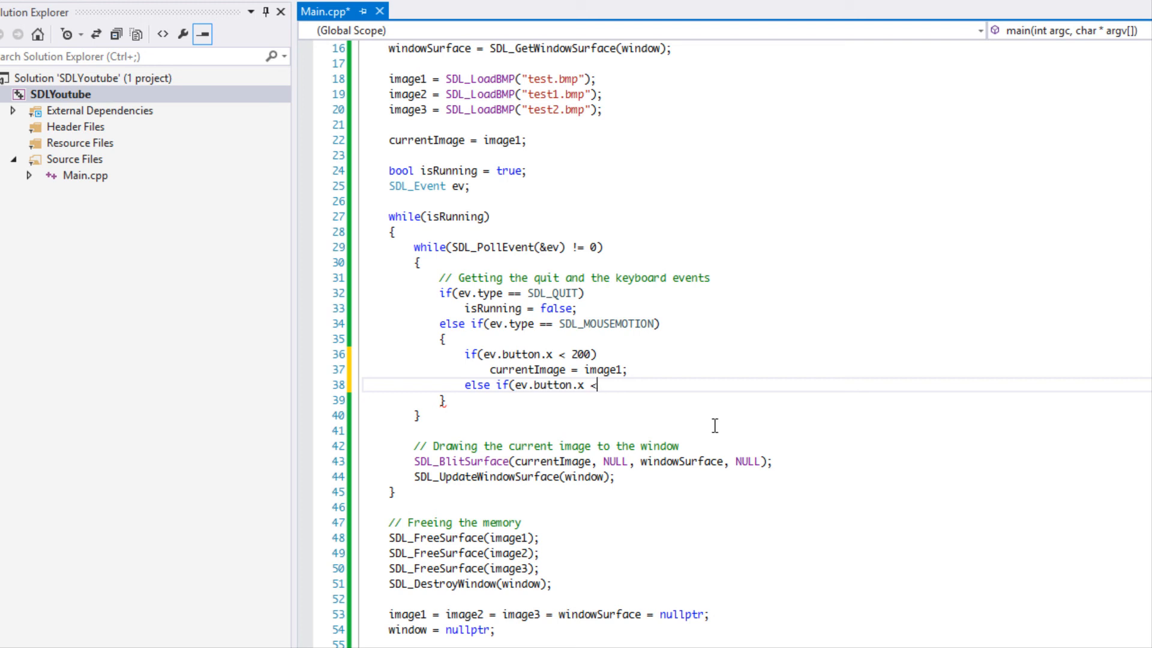
pyautogui.write('400)')
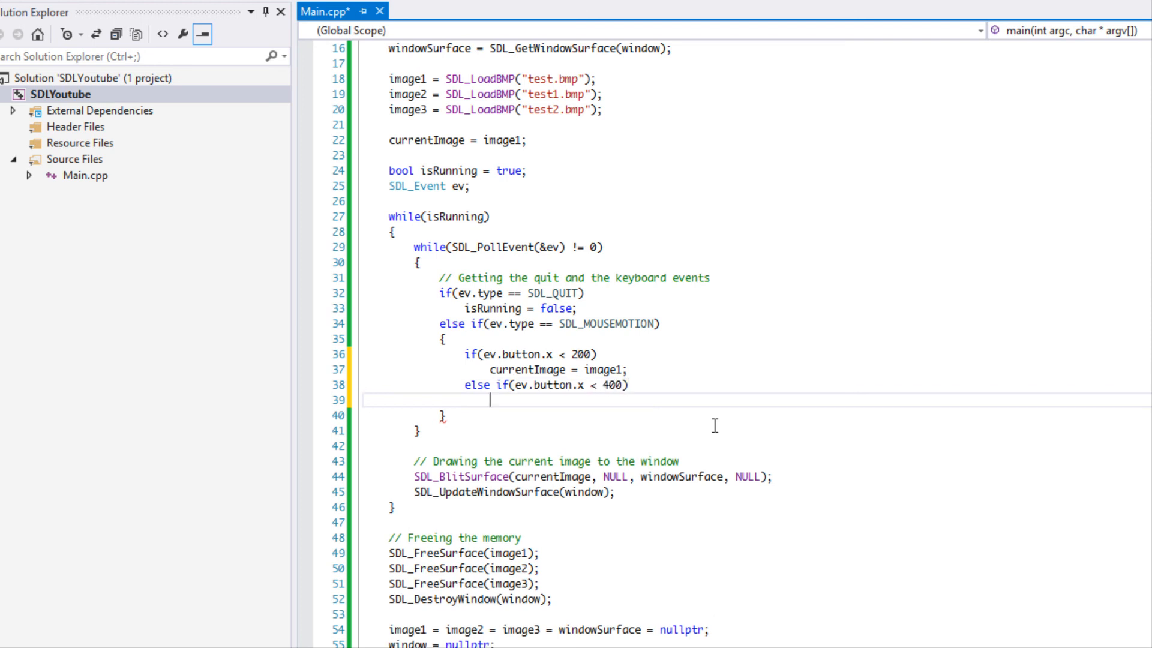
pyautogui.write('currentImage = image2;')
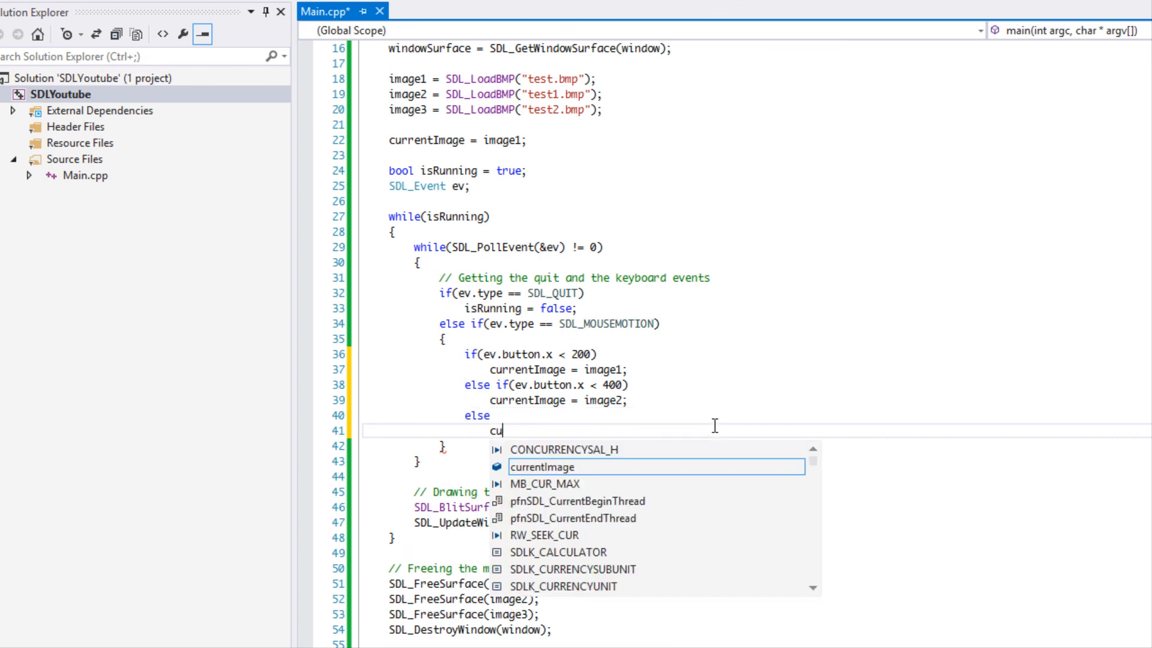
pyautogui.write('rrentImage = image3;')
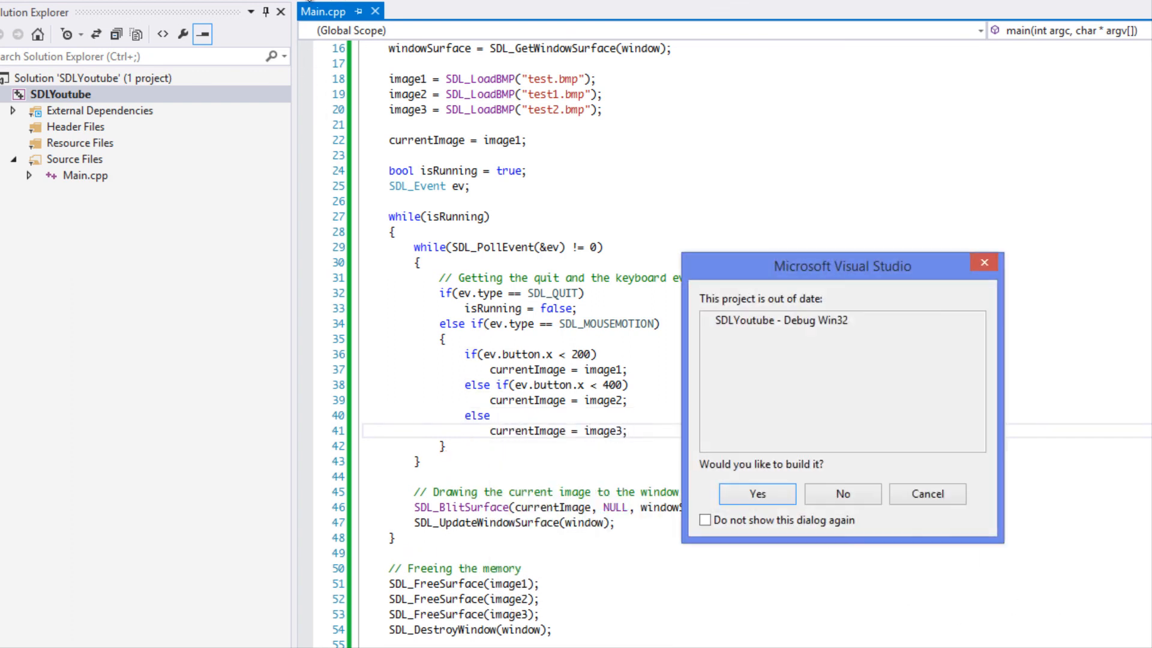
# - Confirm Yes to rebuild the out-of-date project and launch the SDL window for testing
pyautogui.click(757, 493)
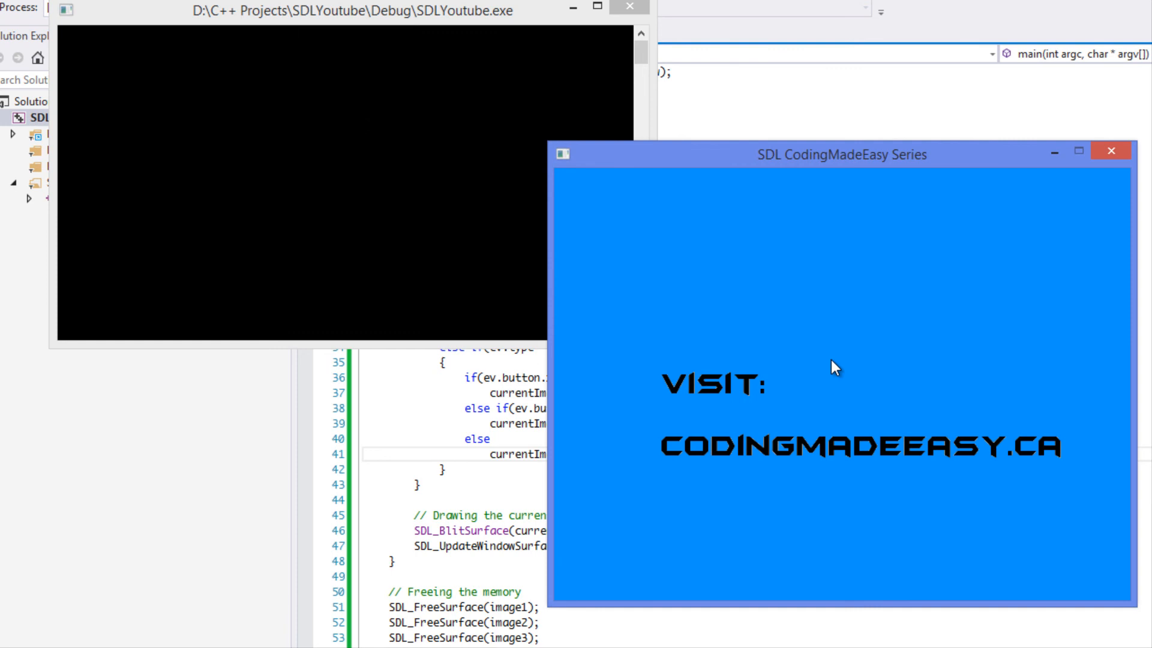
pyautogui.moveTo(830, 420)
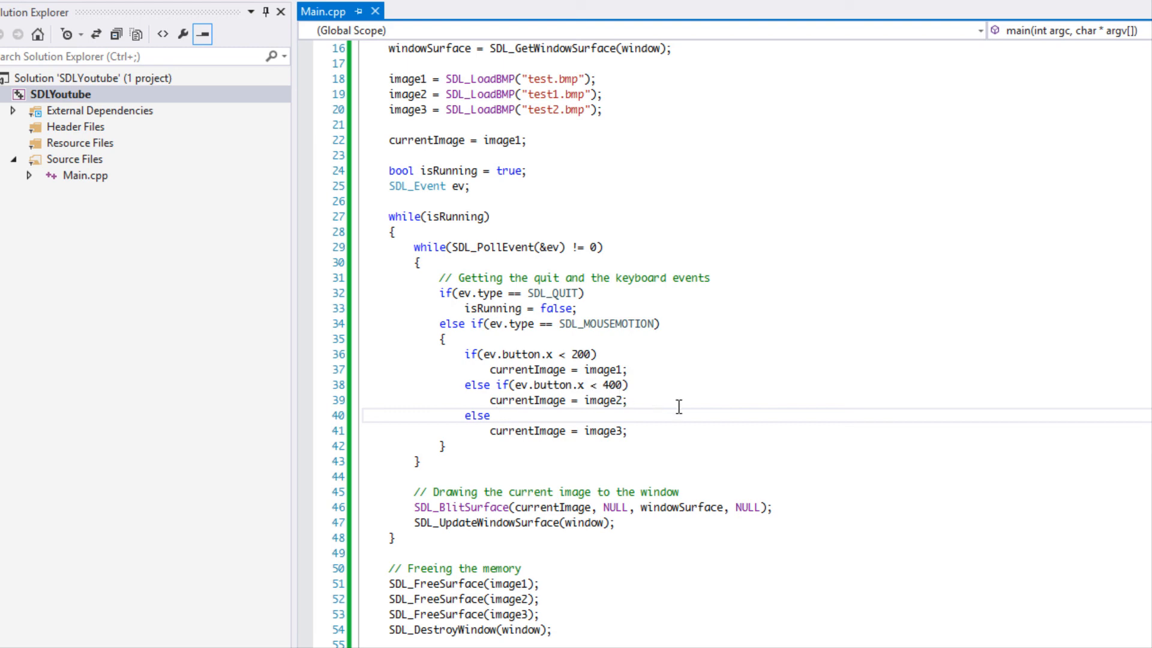
pyautogui.moveTo(780, 448)
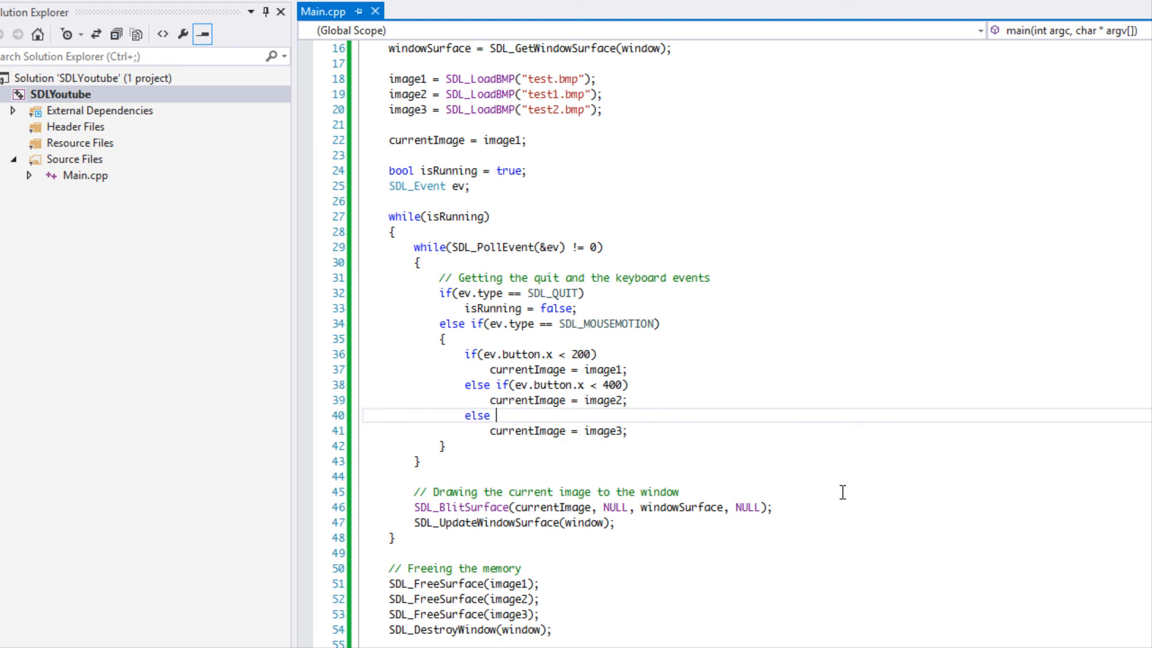
pyautogui.moveTo(842, 492)
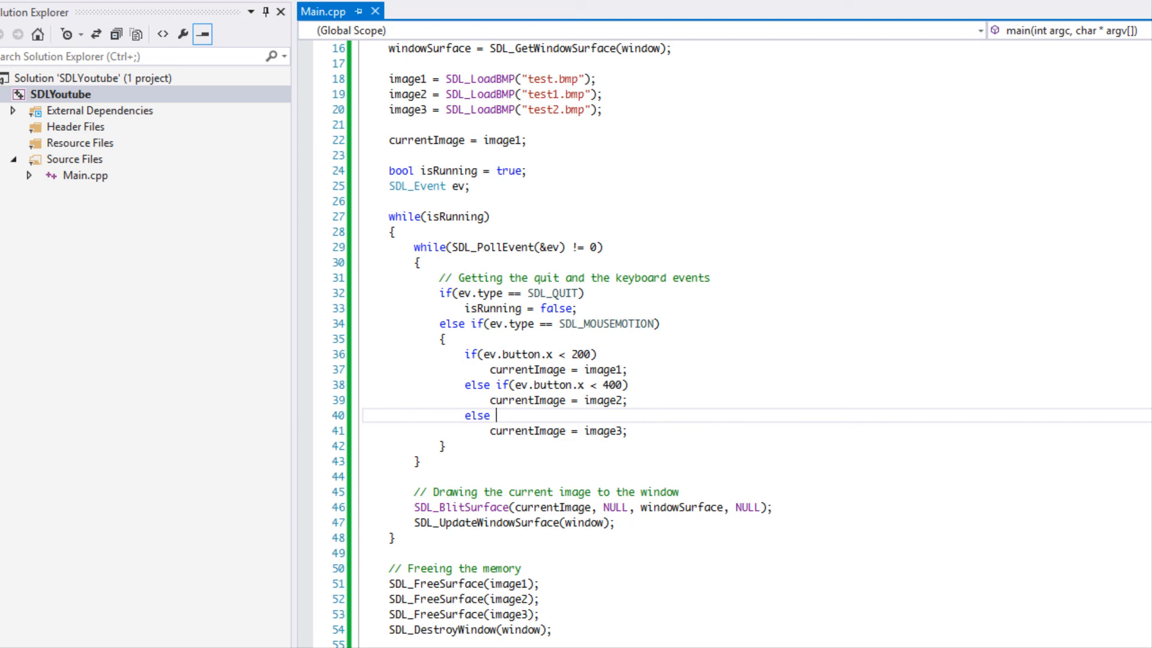